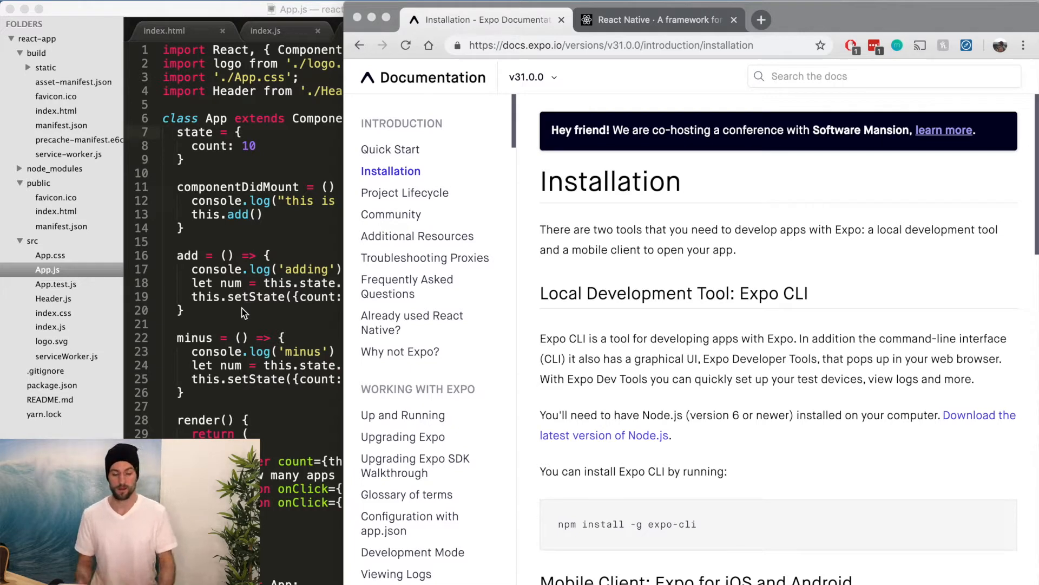
{"action": "mouse_move", "coordinate": [457, 262]}
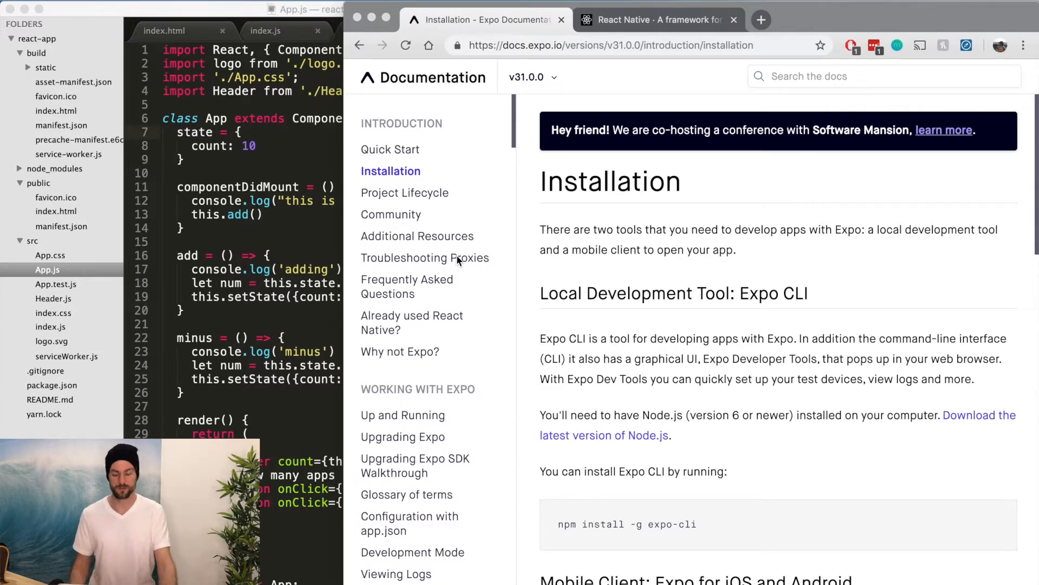
{"action": "mouse_move", "coordinate": [502, 225]}
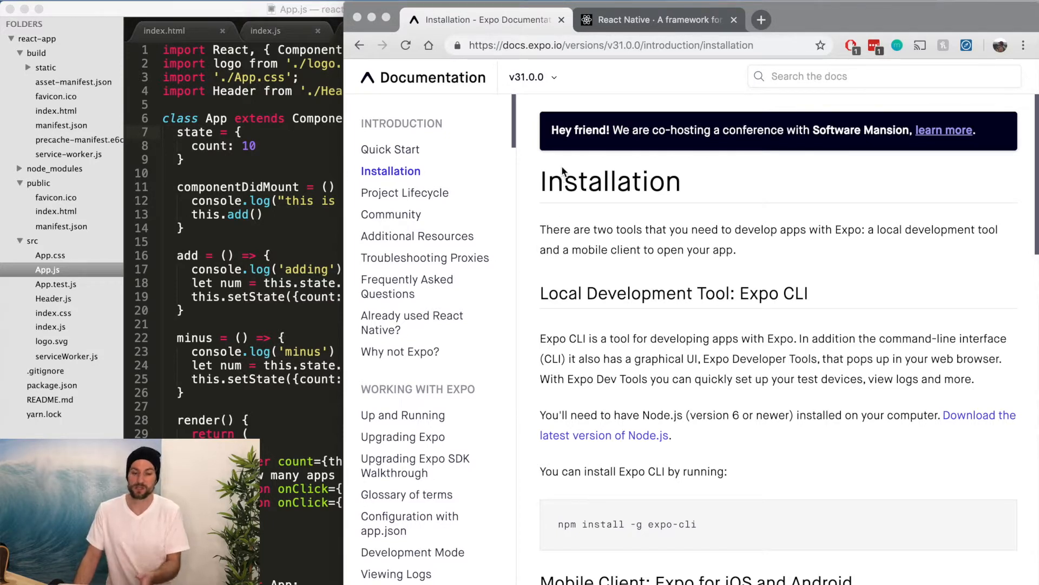
{"action": "mouse_move", "coordinate": [557, 94]}
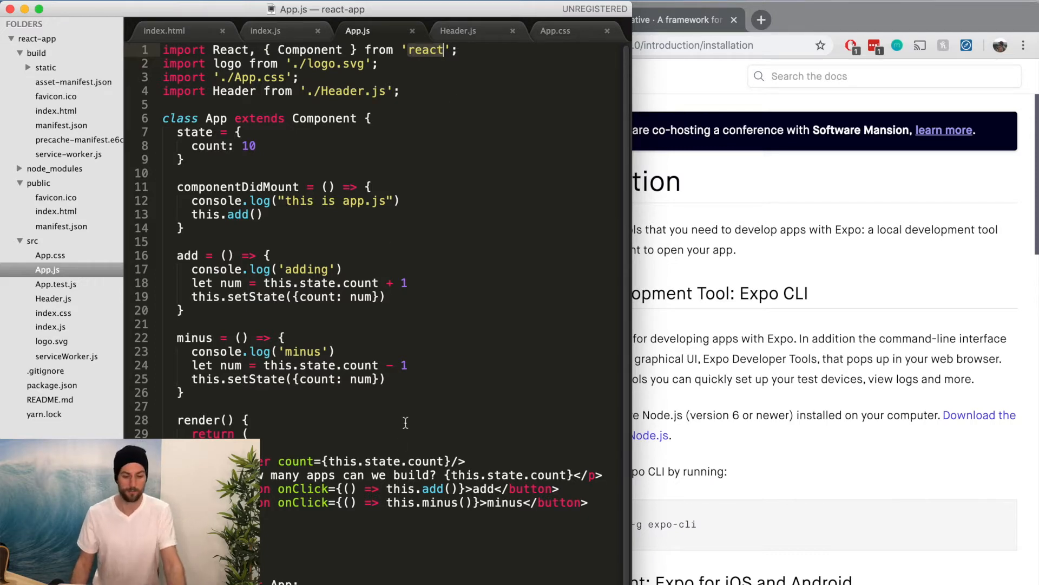
- Review the Hello React Native sample on the React Native site, then refocus App.js
{"action": "left_click", "coordinate": [656, 19]}
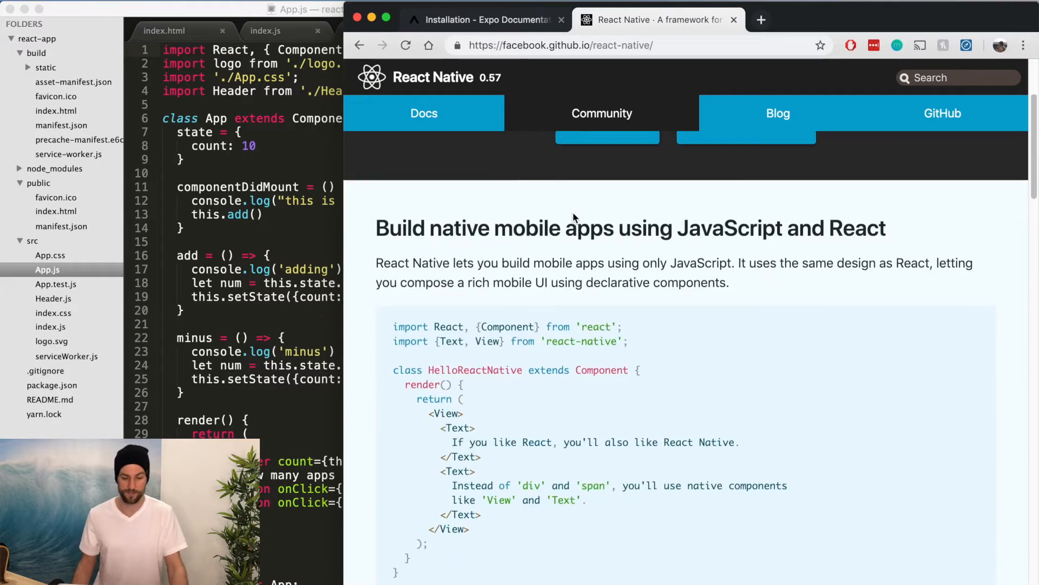
{"action": "mouse_move", "coordinate": [482, 235]}
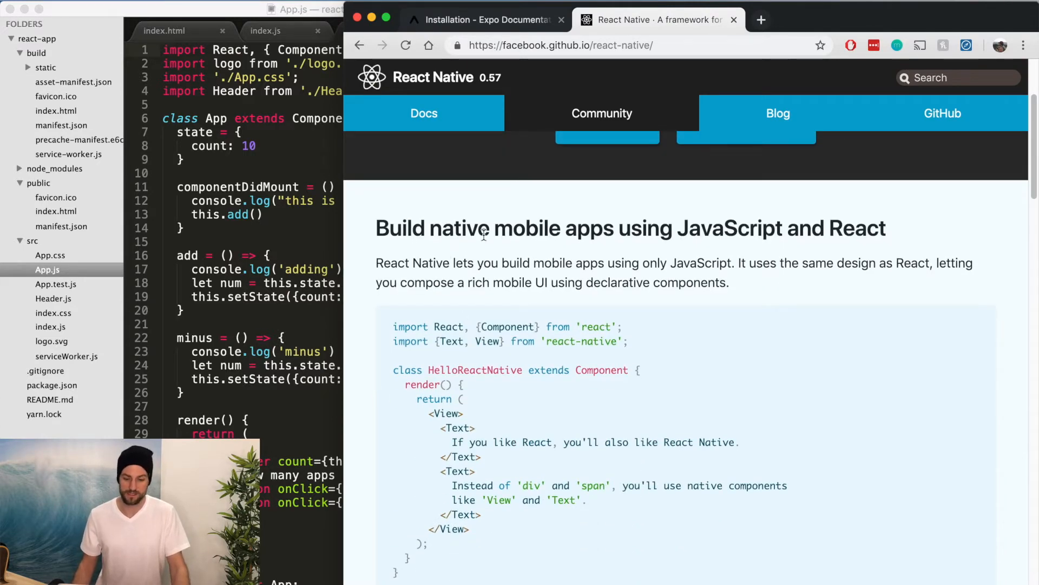
{"action": "mouse_move", "coordinate": [579, 226]}
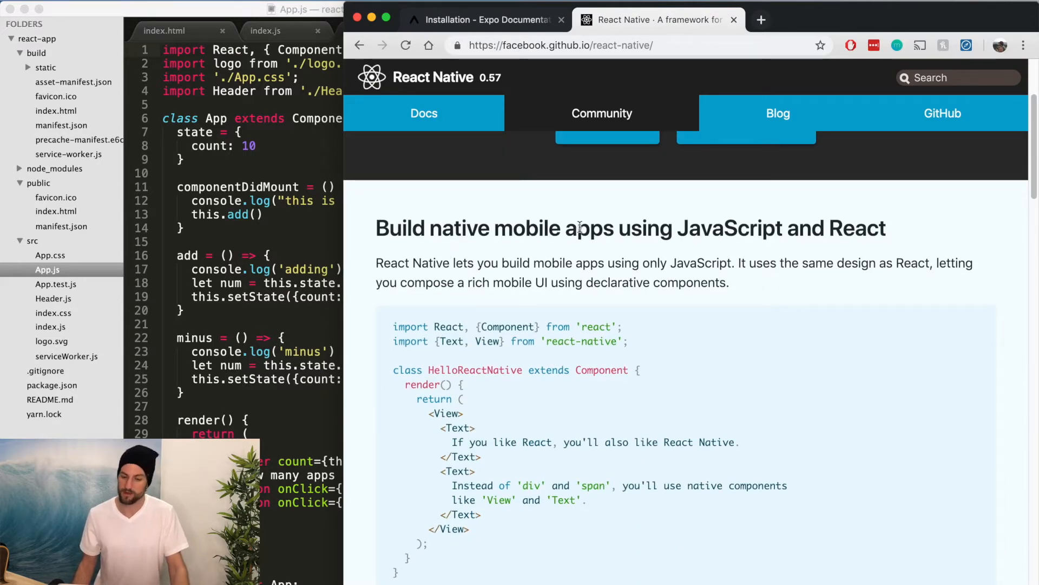
{"action": "mouse_move", "coordinate": [680, 255]}
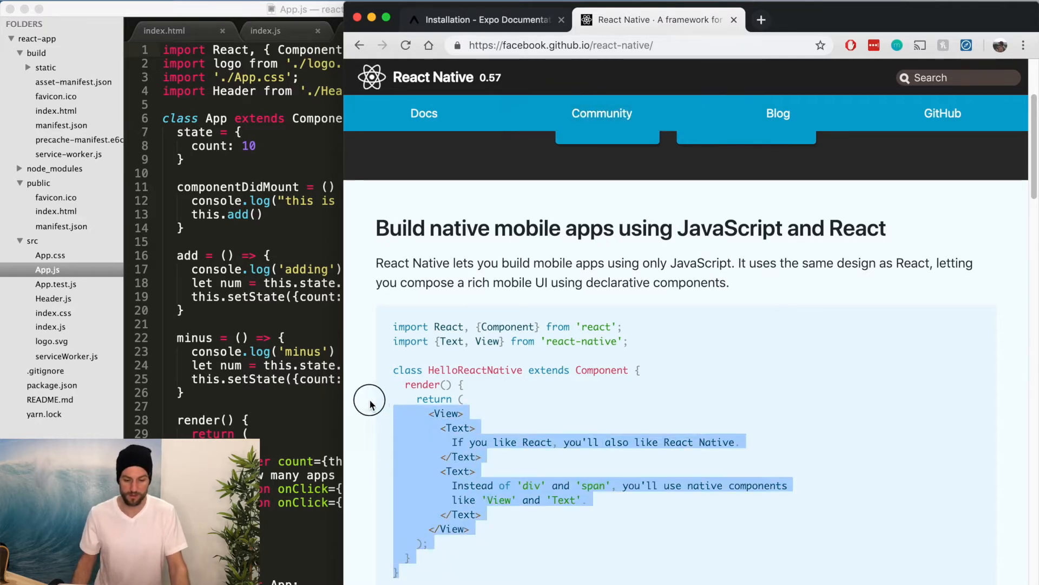
{"action": "left_click", "coordinate": [477, 356]}
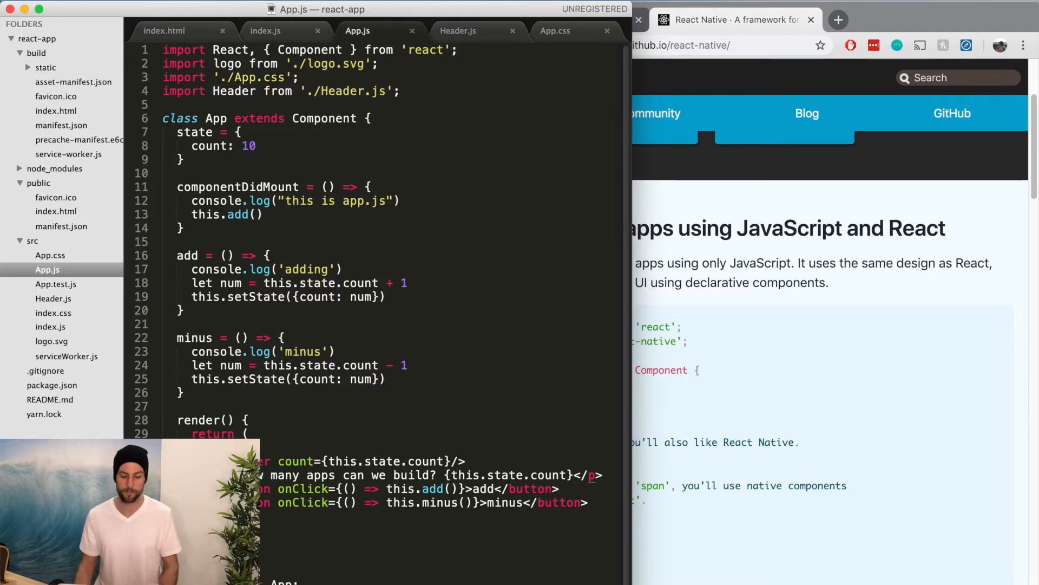
- Replace onClick with onPress on the add button in App.js
{"action": "double_click", "coordinate": [234, 91]}
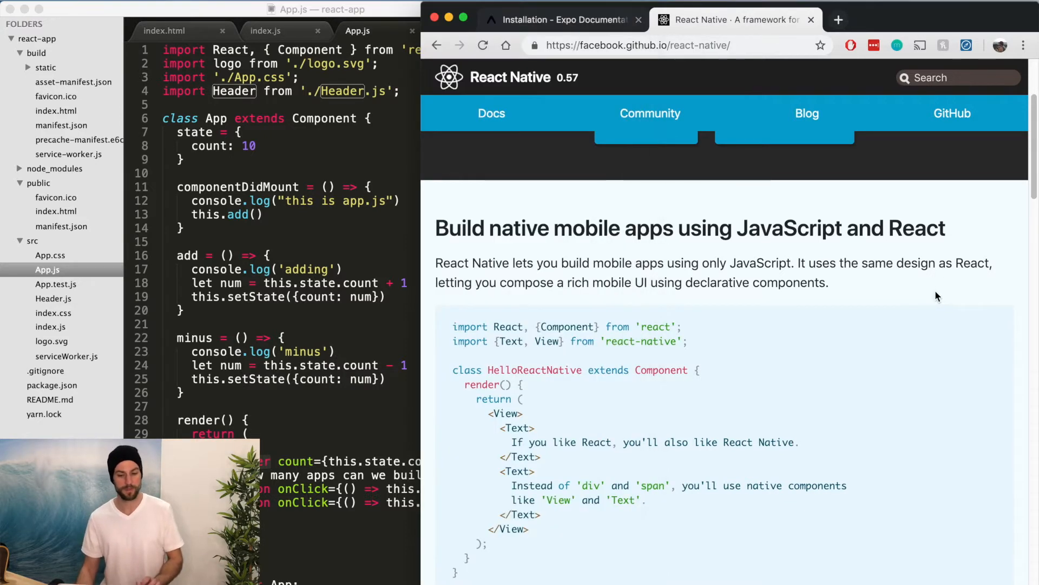
{"action": "mouse_move", "coordinate": [909, 296]}
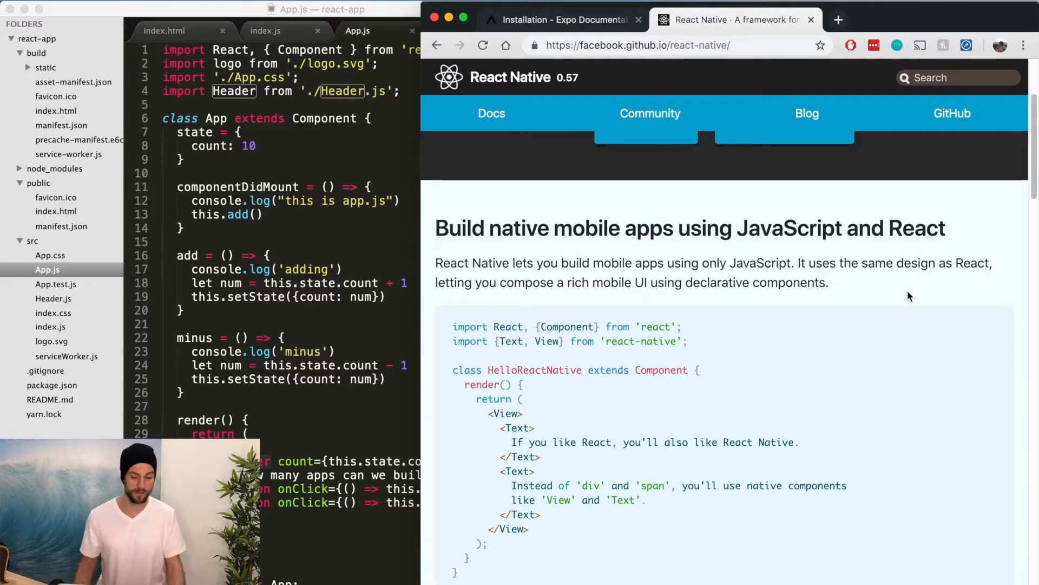
{"action": "double_click", "coordinate": [514, 428]}
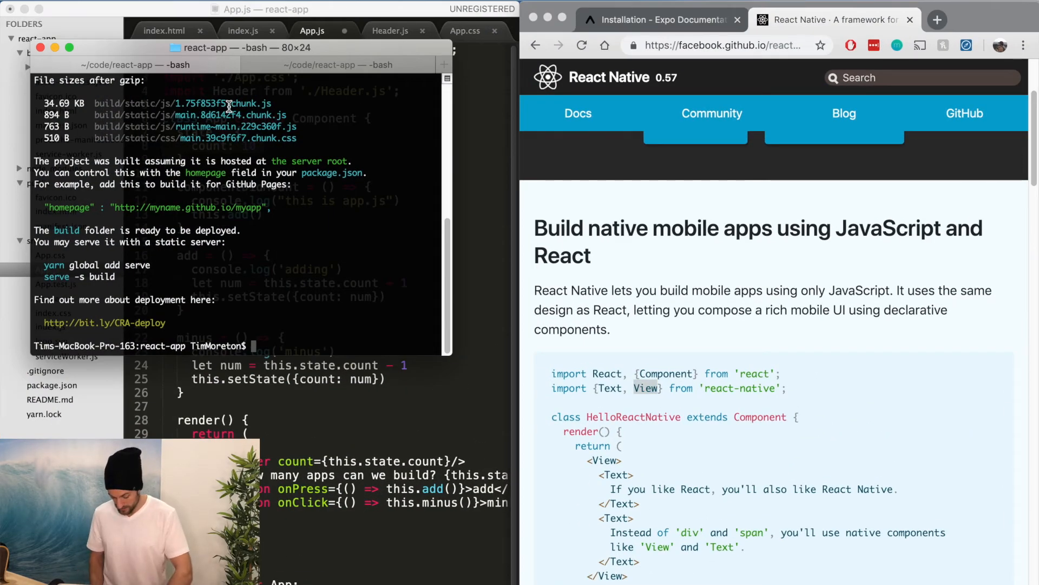
- Move Terminal up to the Code folder with cd .. and open Expo's Up and Running guide
{"action": "type", "text": "cd .."}
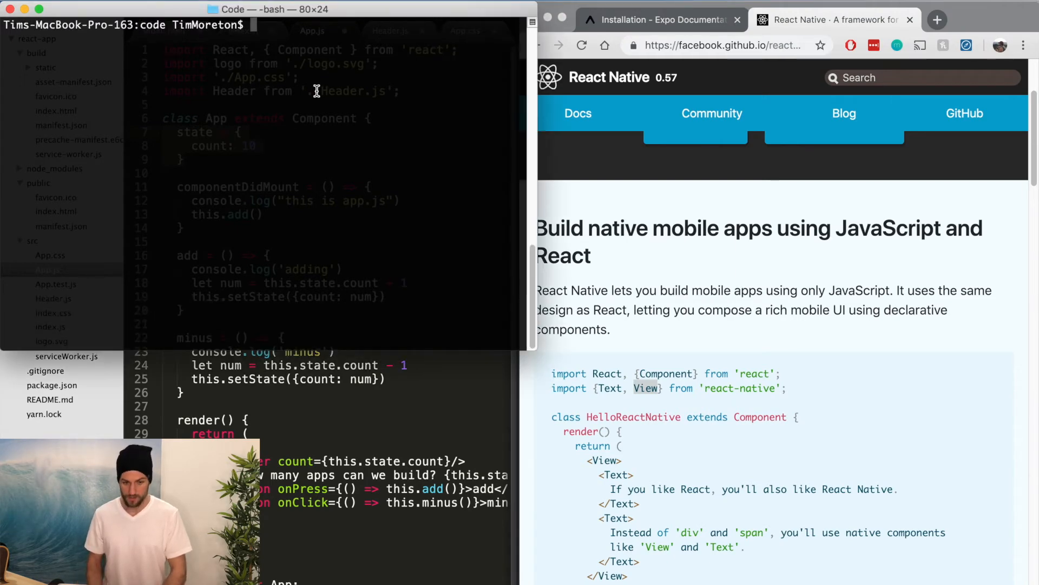
{"action": "left_click", "coordinate": [656, 19]}
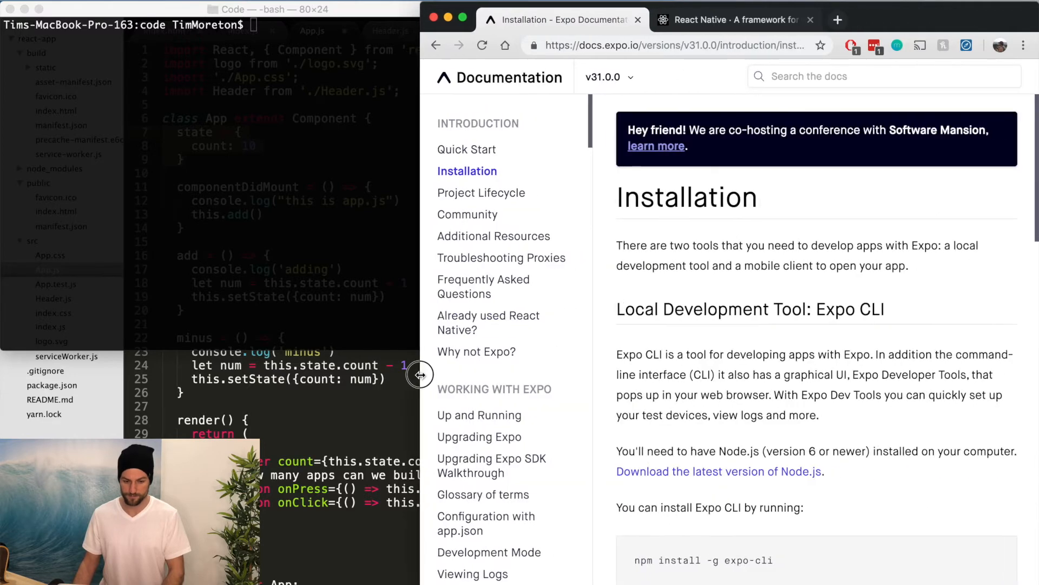
{"action": "left_click", "coordinate": [479, 415]}
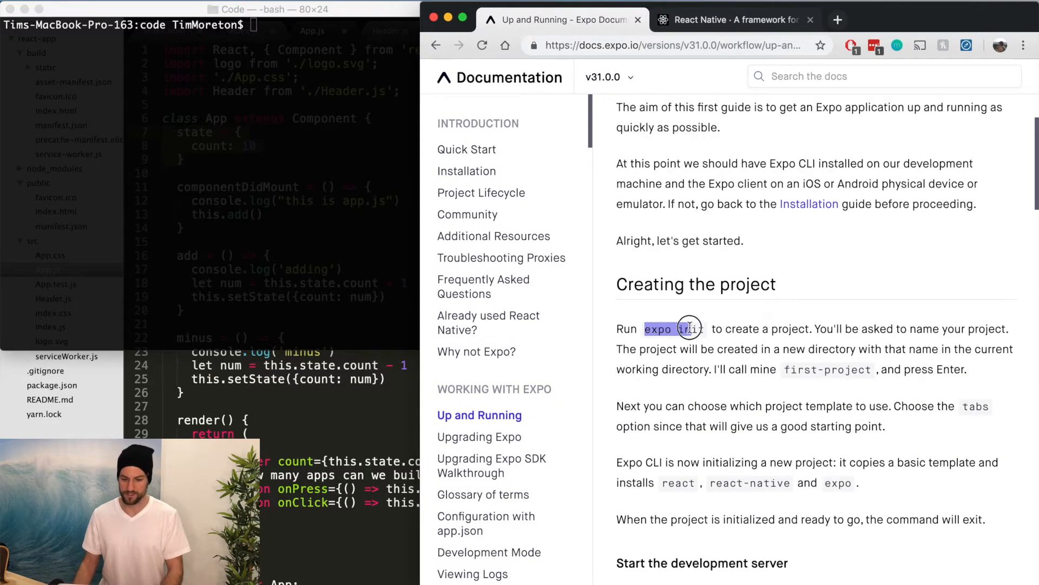
{"action": "mouse_move", "coordinate": [481, 252]}
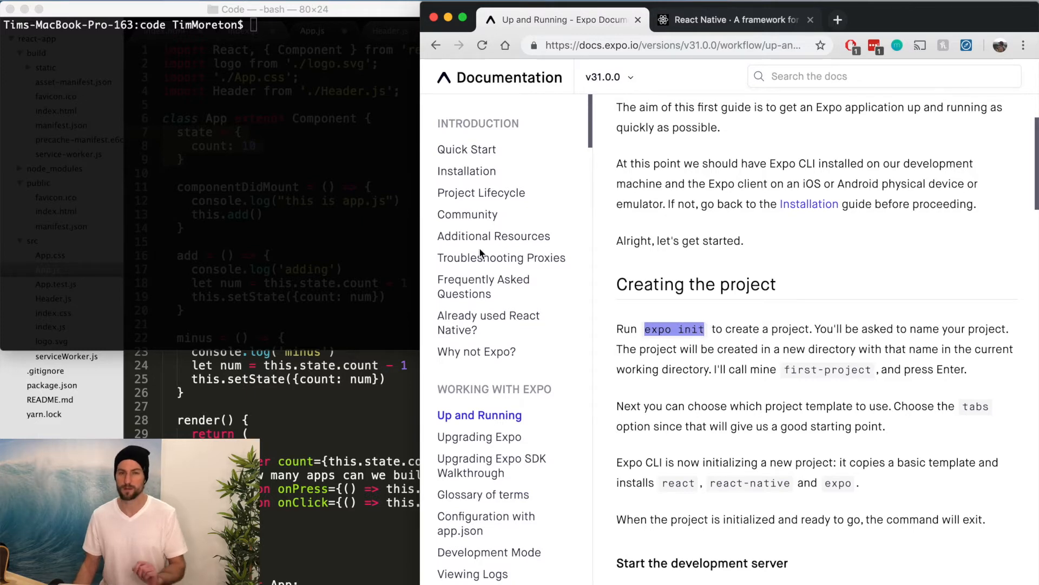
{"action": "type", "text": "expo"}
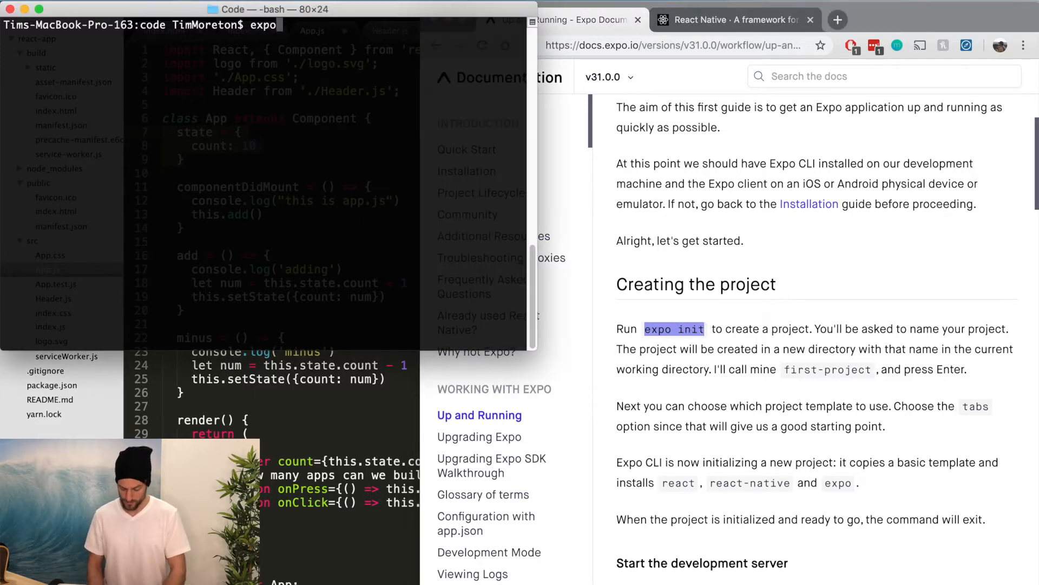
- Run expo init instagram, choosing the blank template and Yarn for dependencies
{"action": "type", "text": "init insta"}
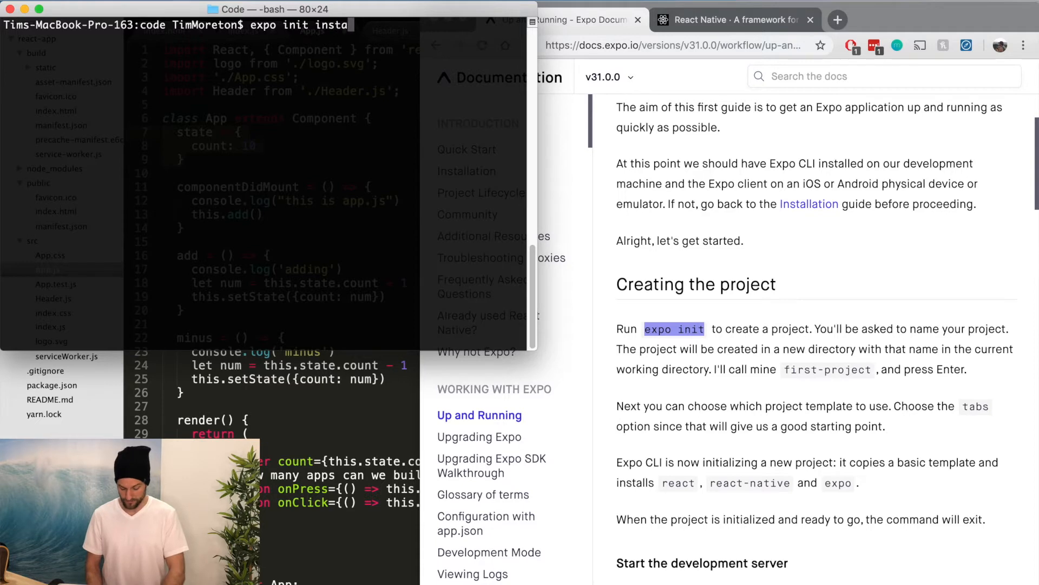
{"action": "key", "text": "Return"}
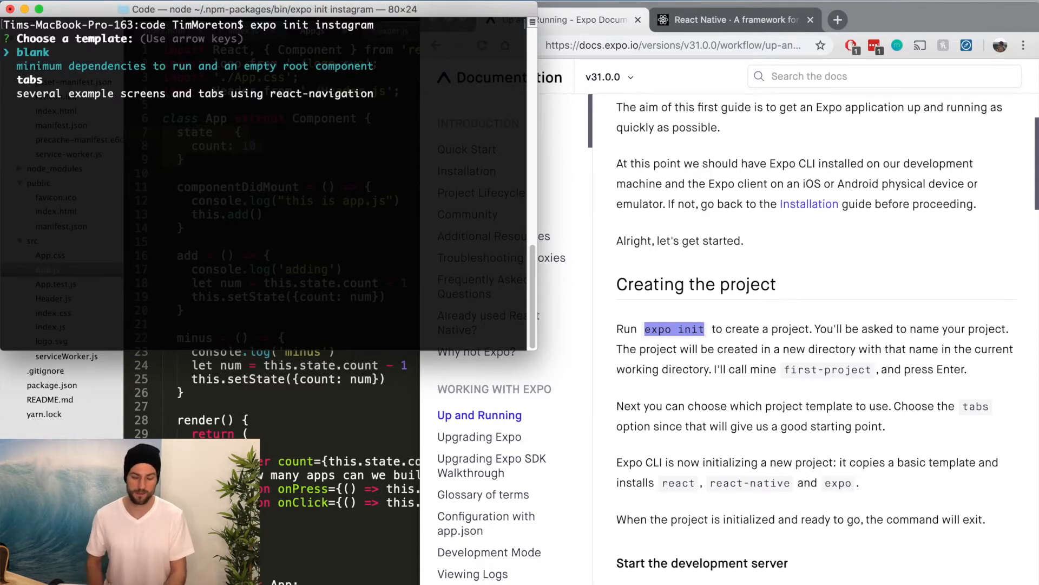
{"action": "key", "text": "down"}
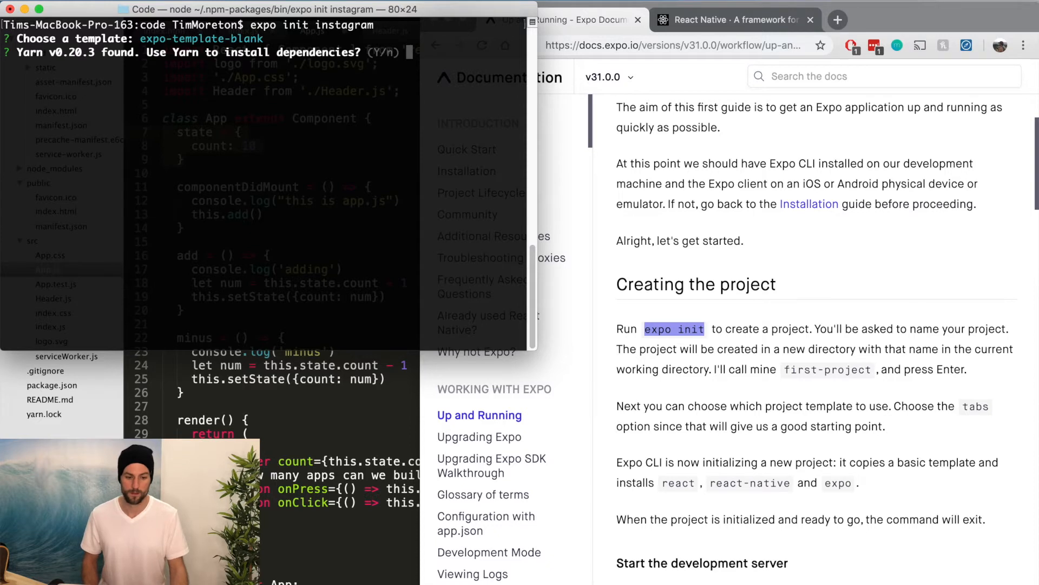
{"action": "type", "text": "y"}
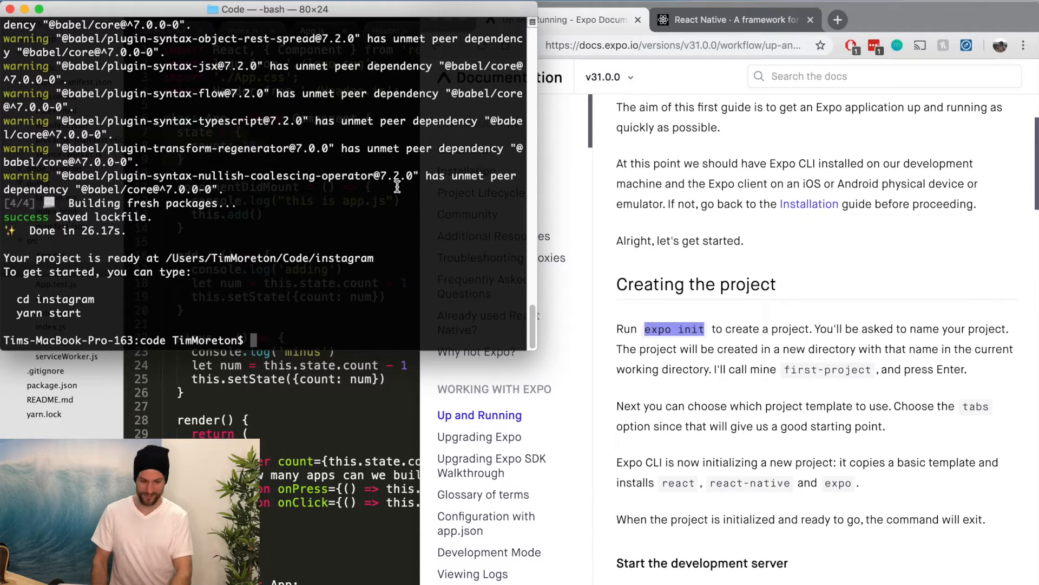
{"action": "type", "text": "cd instagra"}
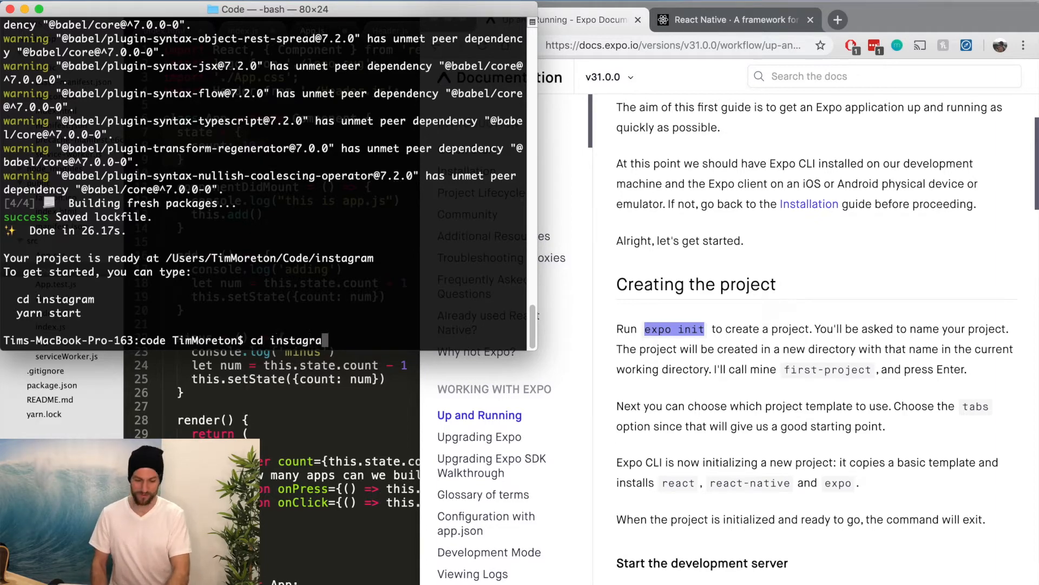
- Enter the instagram folder and start the Expo dev server with yarn start
{"action": "key", "text": "Return"}
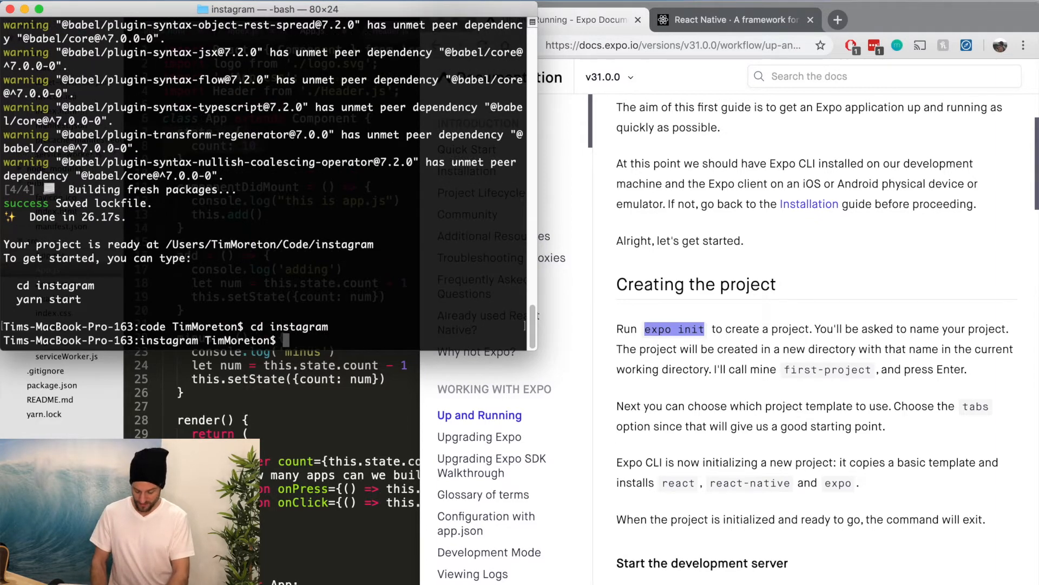
{"action": "type", "text": "yarn start"}
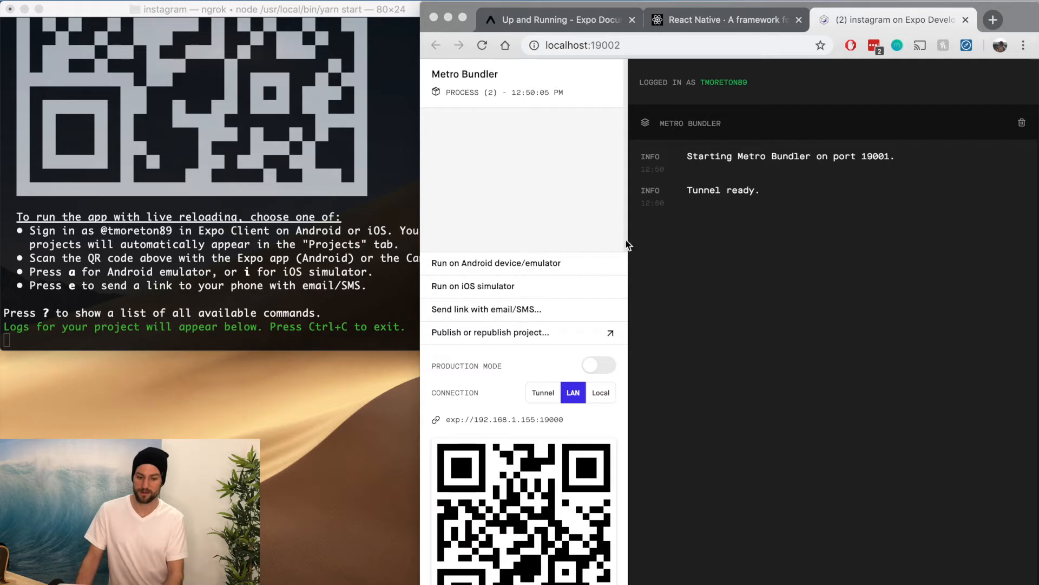
{"action": "mouse_move", "coordinate": [723, 58]}
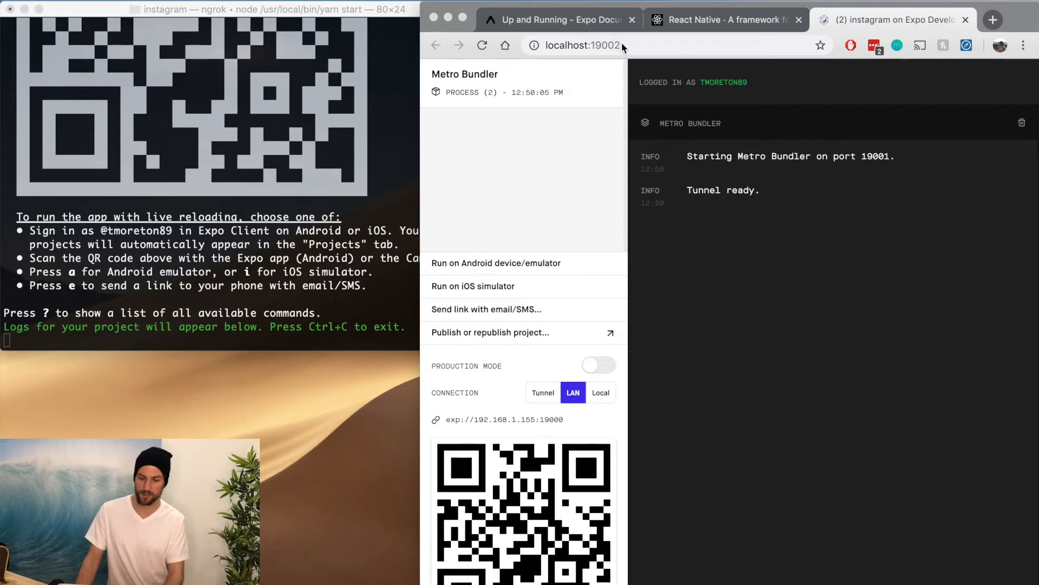
{"action": "mouse_move", "coordinate": [610, 91]}
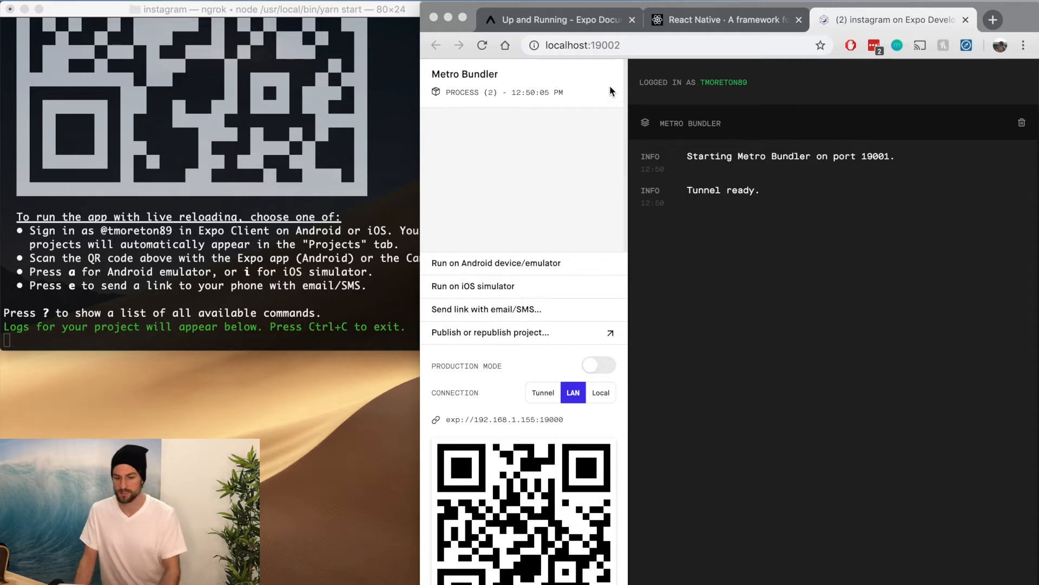
{"action": "mouse_move", "coordinate": [899, 519]}
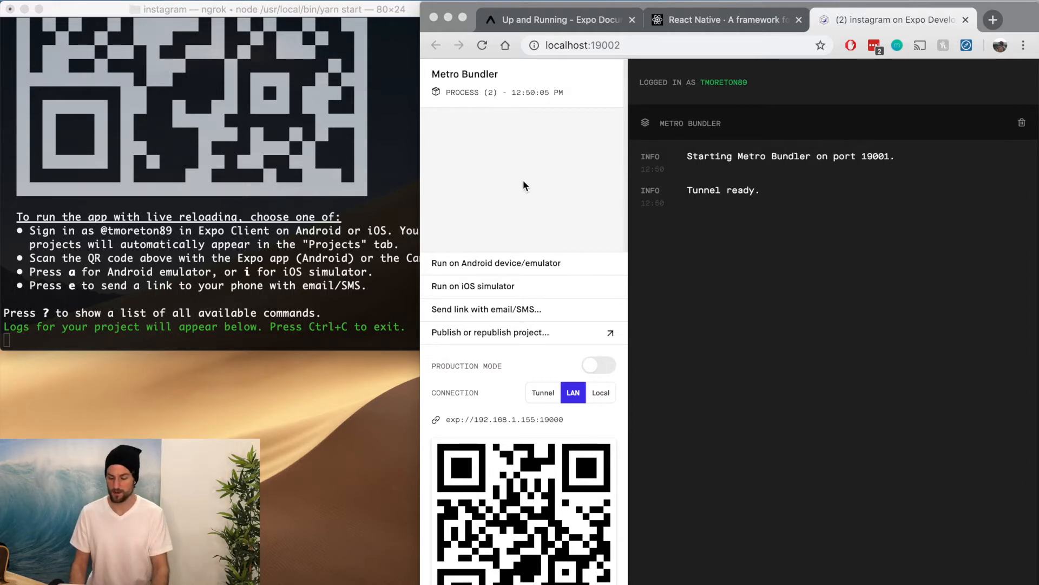
{"action": "mouse_move", "coordinate": [726, 165]}
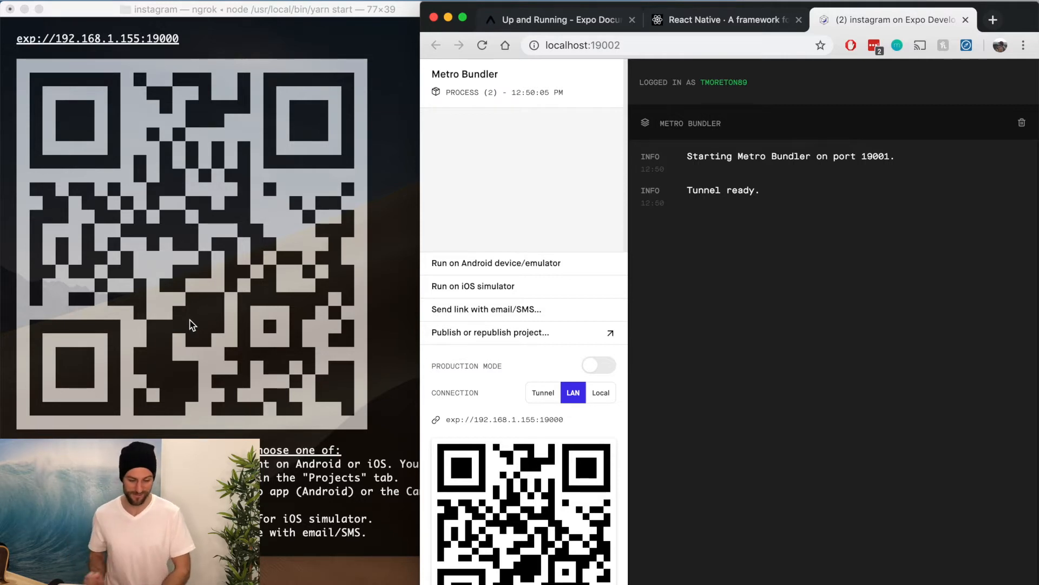
{"action": "mouse_move", "coordinate": [315, 275]}
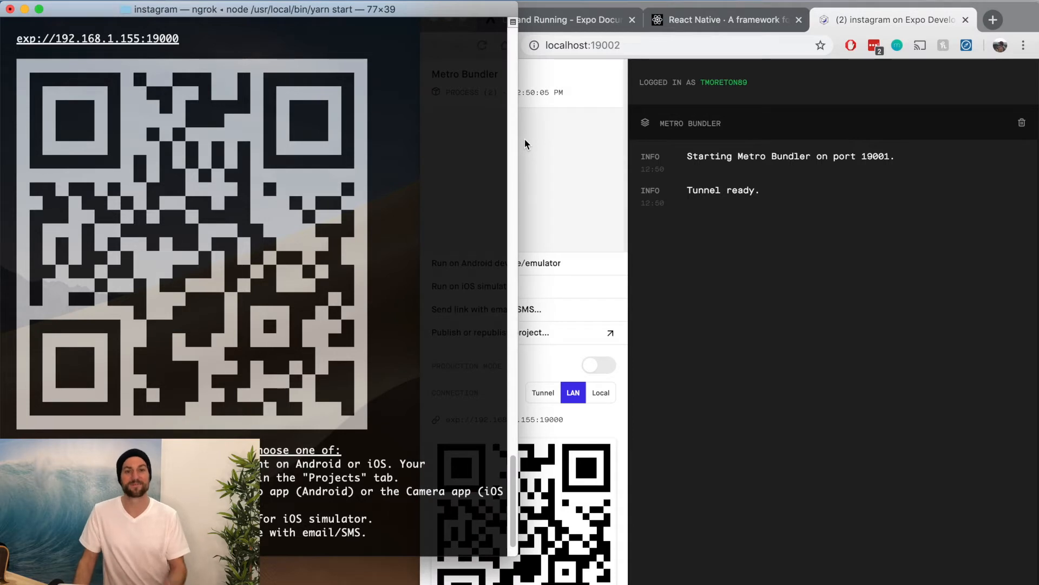
{"action": "mouse_move", "coordinate": [514, 145]}
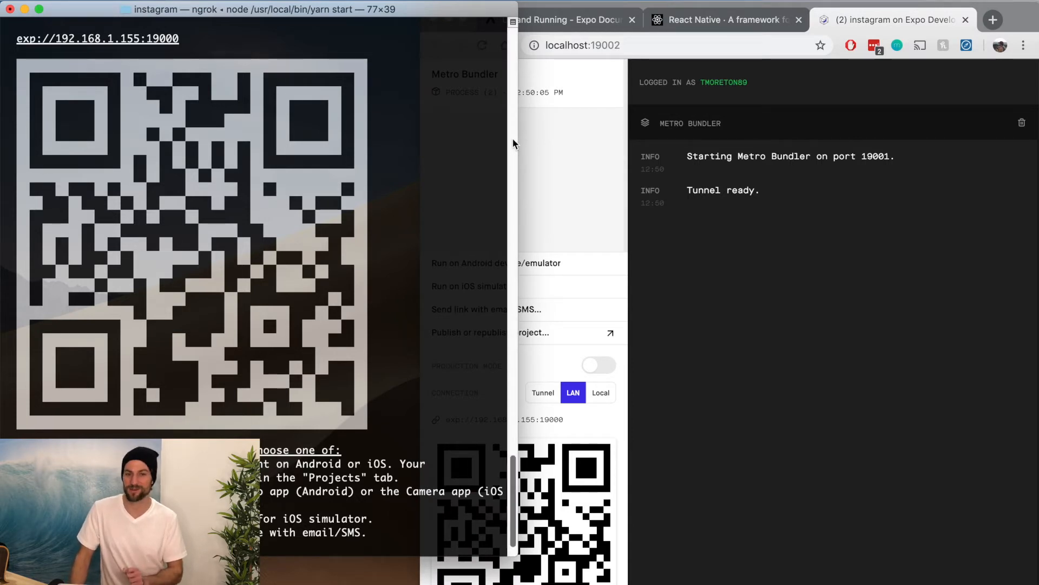
{"action": "mouse_move", "coordinate": [519, 136]}
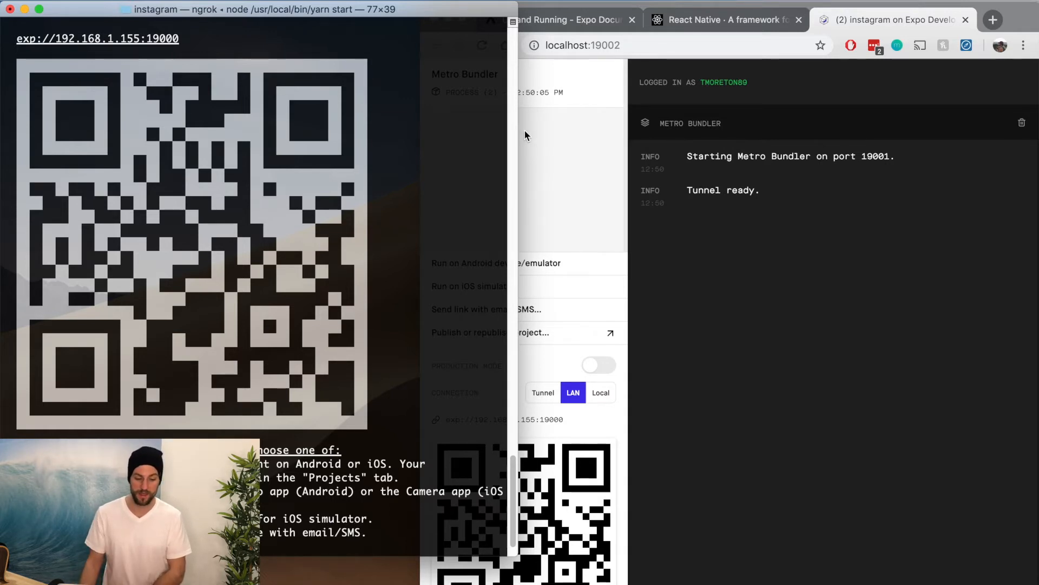
{"action": "mouse_move", "coordinate": [349, 264]}
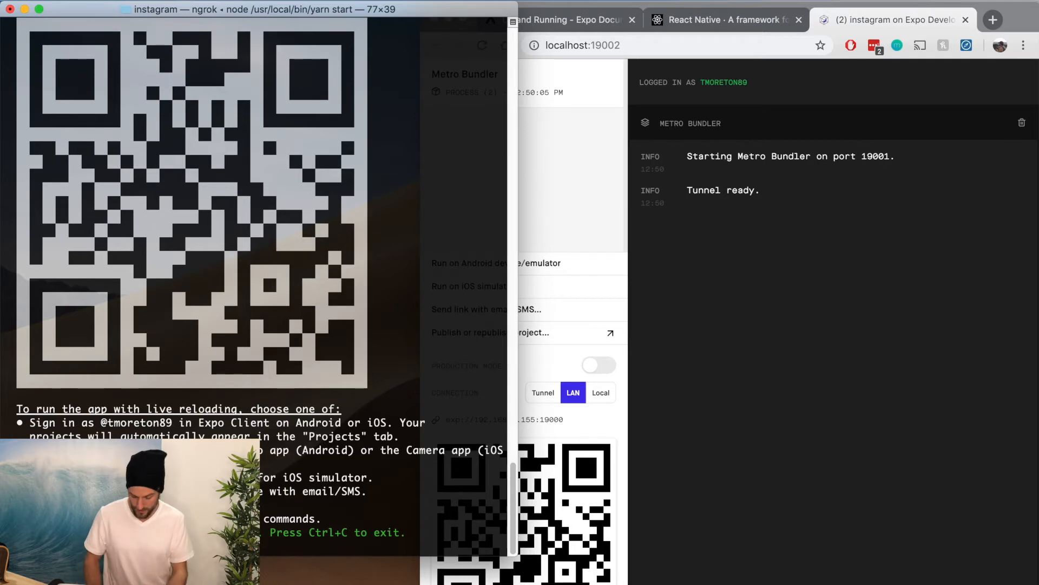
- Run the instagram project on the iOS simulator from Expo Developer Tools
{"action": "left_click", "coordinate": [469, 286]}
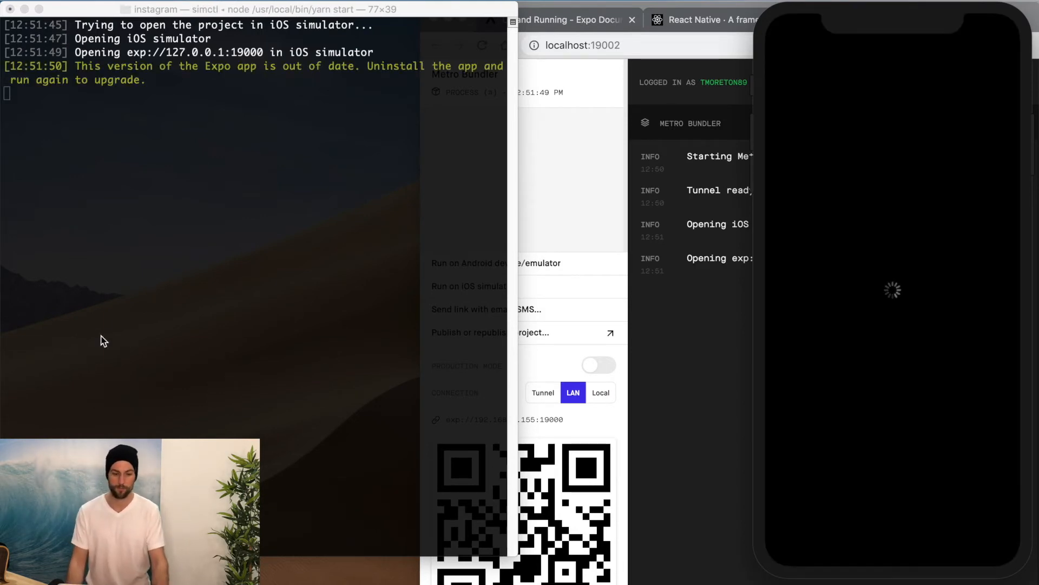
{"action": "mouse_move", "coordinate": [759, 94]}
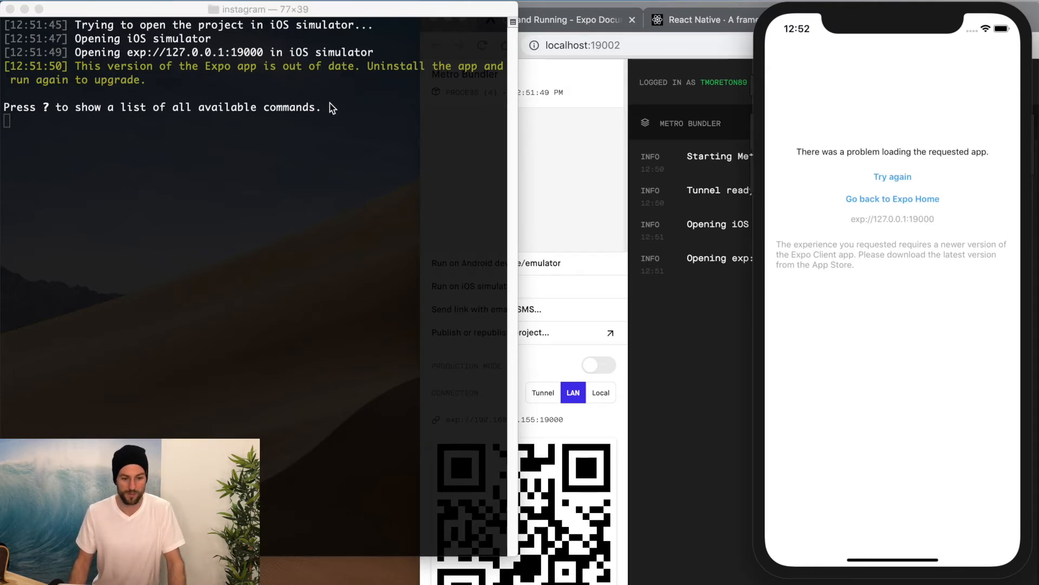
{"action": "mouse_move", "coordinate": [899, 169]}
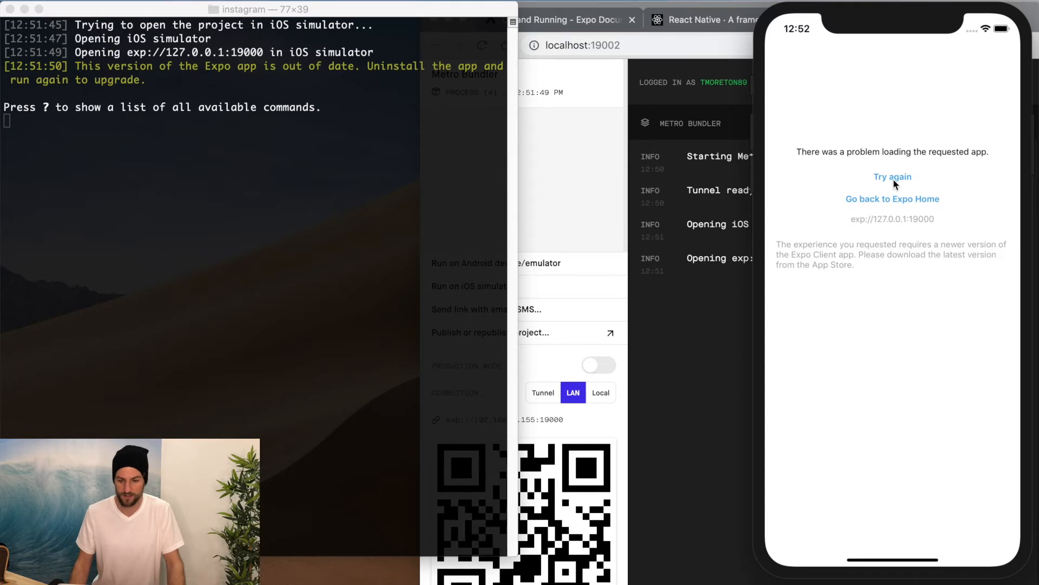
{"action": "mouse_move", "coordinate": [200, 101]}
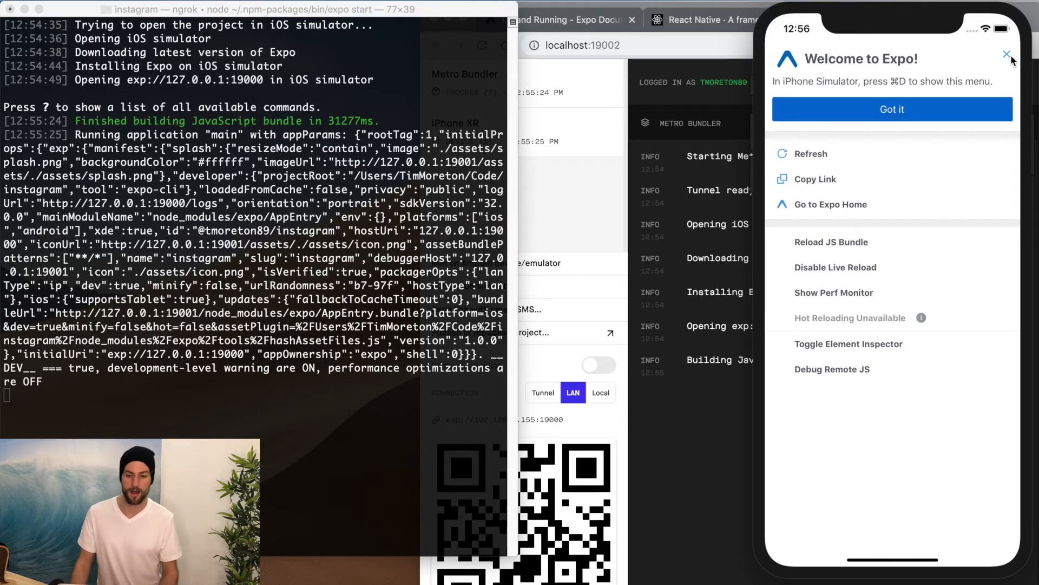
- Upgrade the Expo client, rerun instagram, and show the Expo developer menu
{"action": "left_click", "coordinate": [1006, 54]}
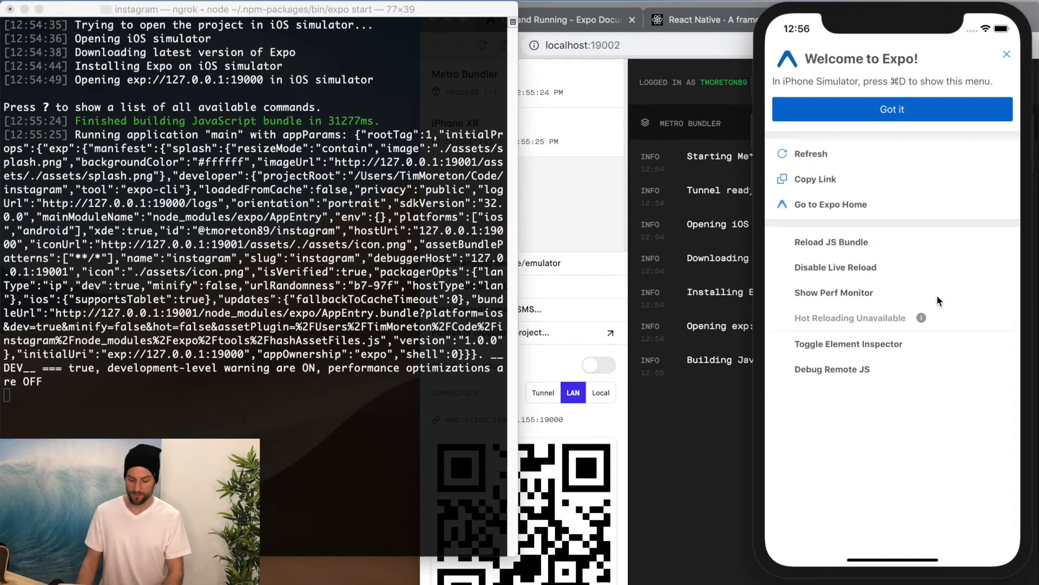
{"action": "mouse_move", "coordinate": [850, 228]}
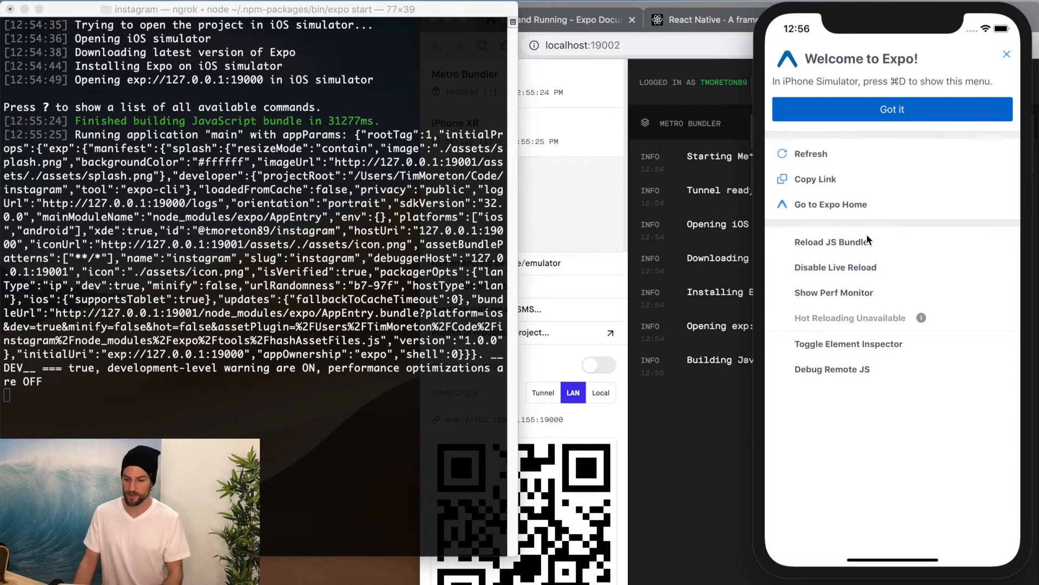
{"action": "mouse_move", "coordinate": [862, 371]}
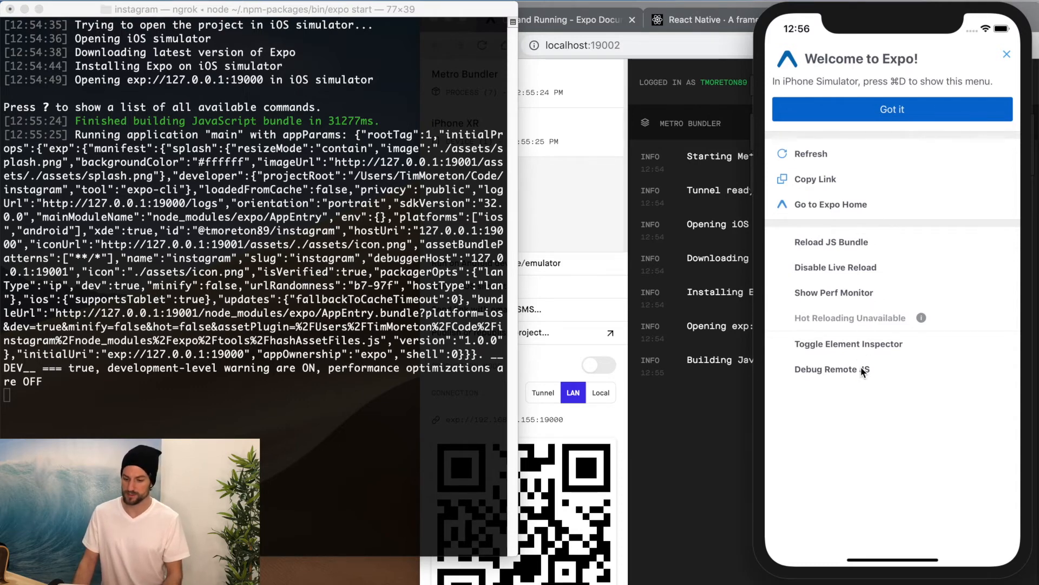
- Enable Debug Remote JS, check the DevTools console, and return to Expo Developer Tools
{"action": "left_click", "coordinate": [826, 369]}
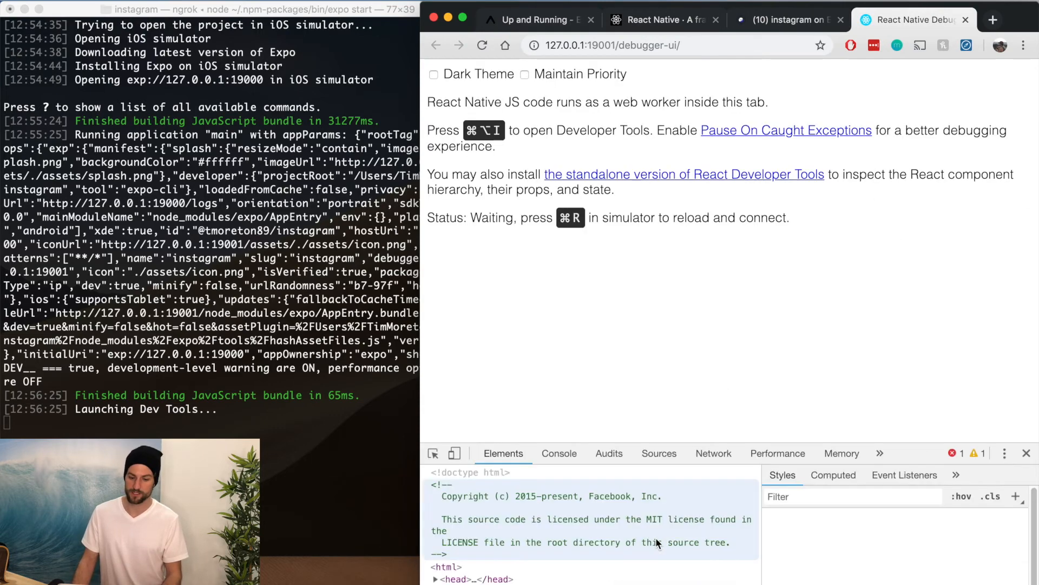
{"action": "left_click", "coordinate": [558, 452]}
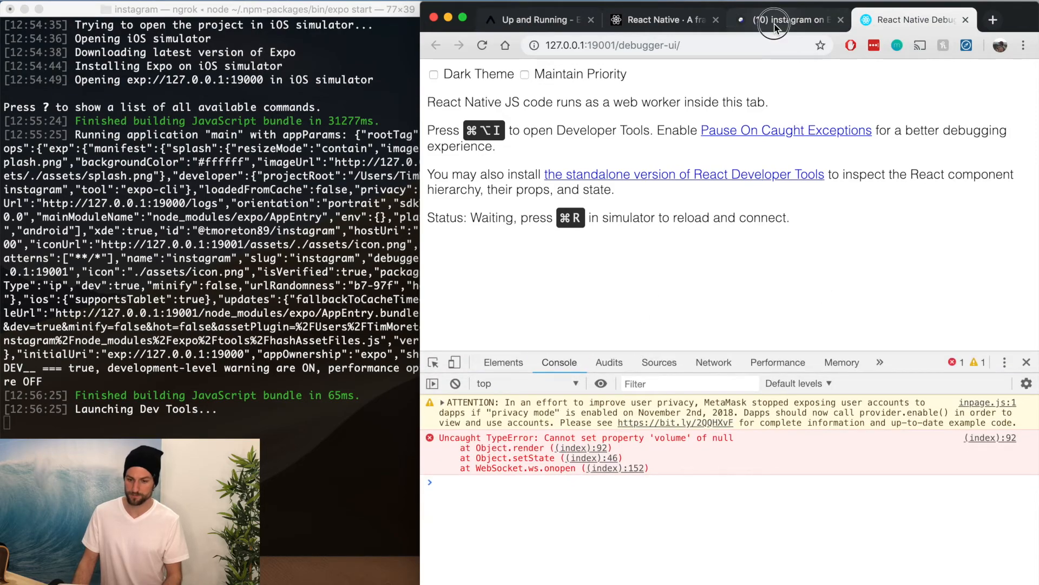
{"action": "left_click", "coordinate": [785, 20]}
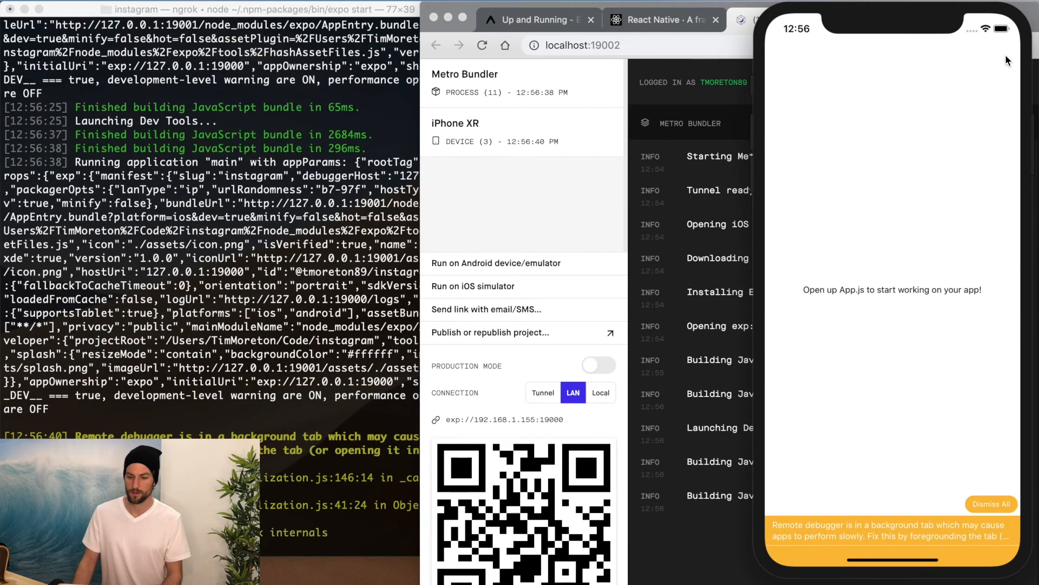
{"action": "mouse_move", "coordinate": [848, 305]}
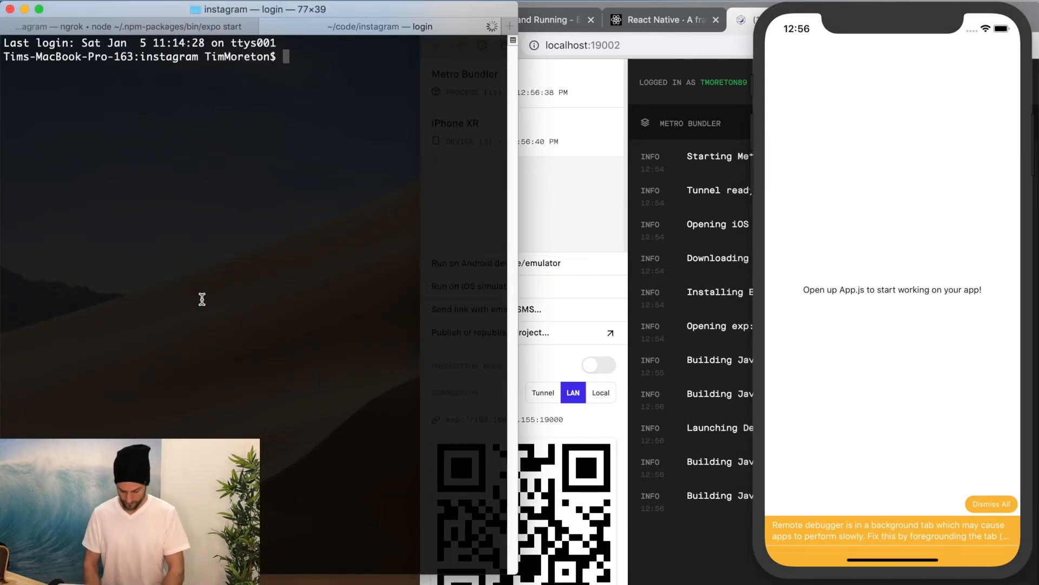
- Run the sublime command from a new Terminal tab to open the instagram folder
{"action": "type", "text": "sublime"}
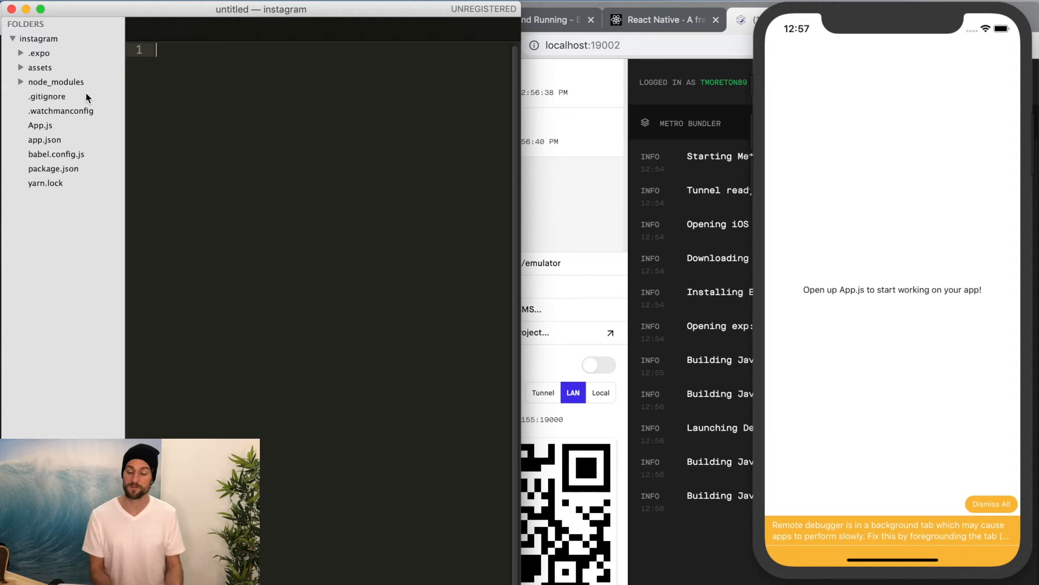
{"action": "mouse_move", "coordinate": [712, 78]}
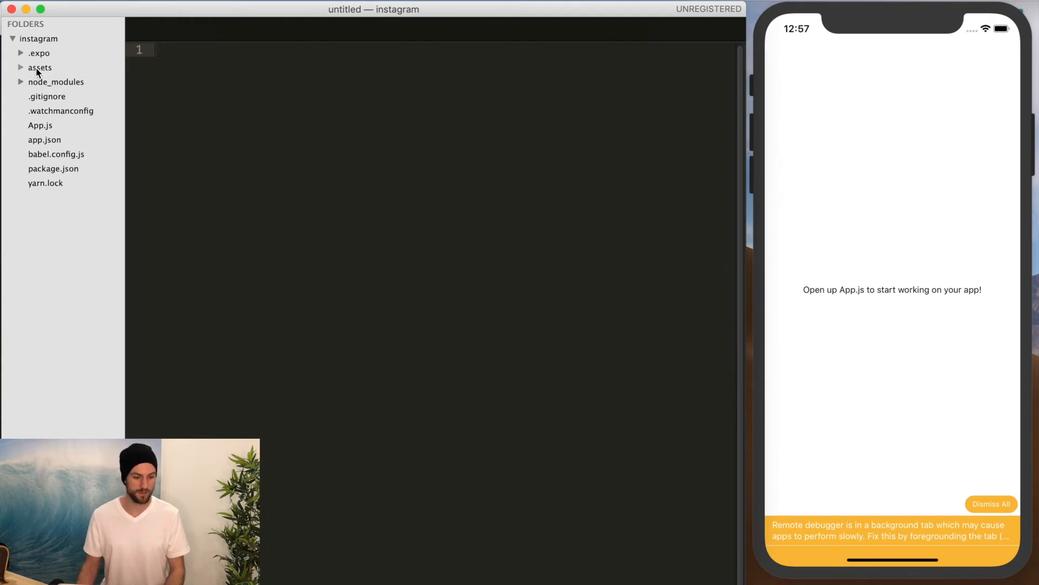
{"action": "mouse_move", "coordinate": [52, 121]}
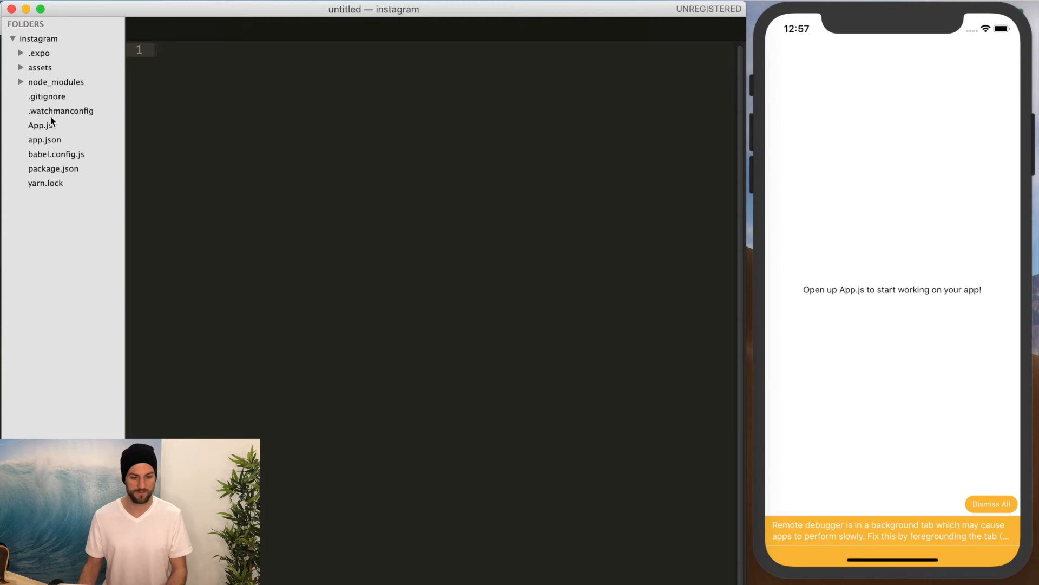
- Open the instagram project's App.js from the Sublime Text sidebar
{"action": "left_click", "coordinate": [39, 125]}
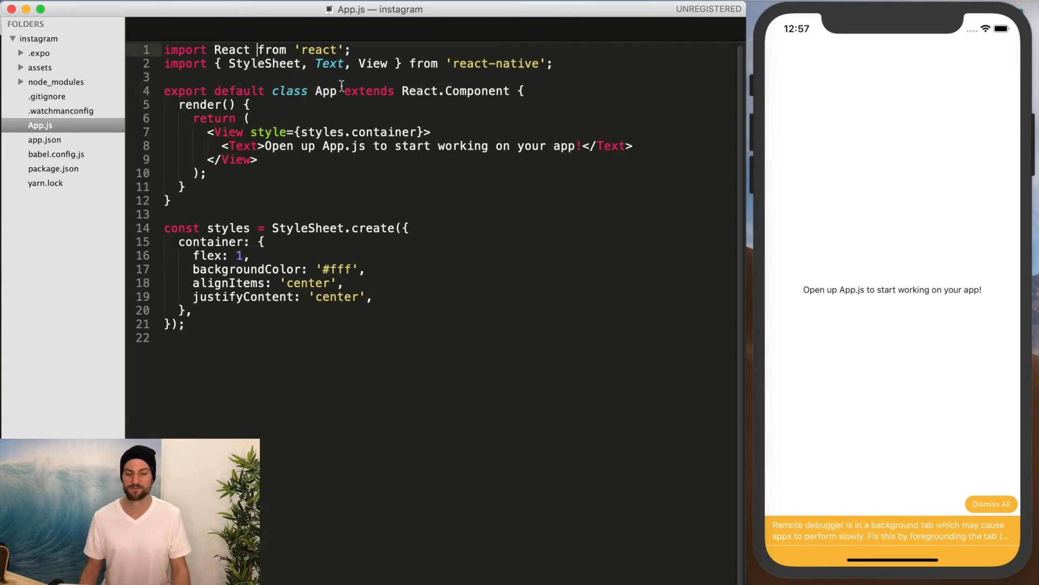
{"action": "mouse_move", "coordinate": [224, 121]}
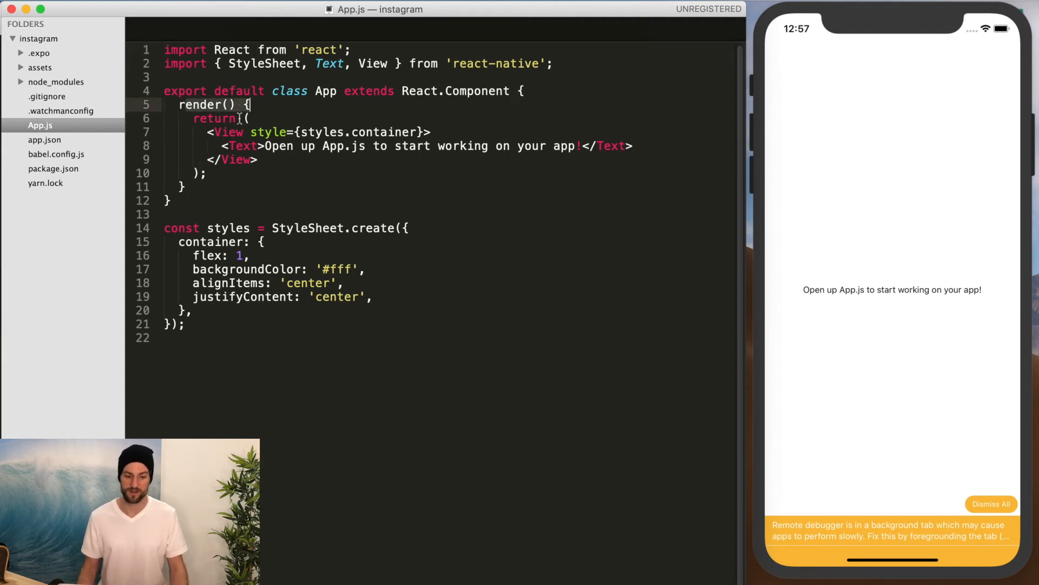
- Highlight App.js's render return and React.Component class while explaining the component
{"action": "double_click", "coordinate": [228, 132]}
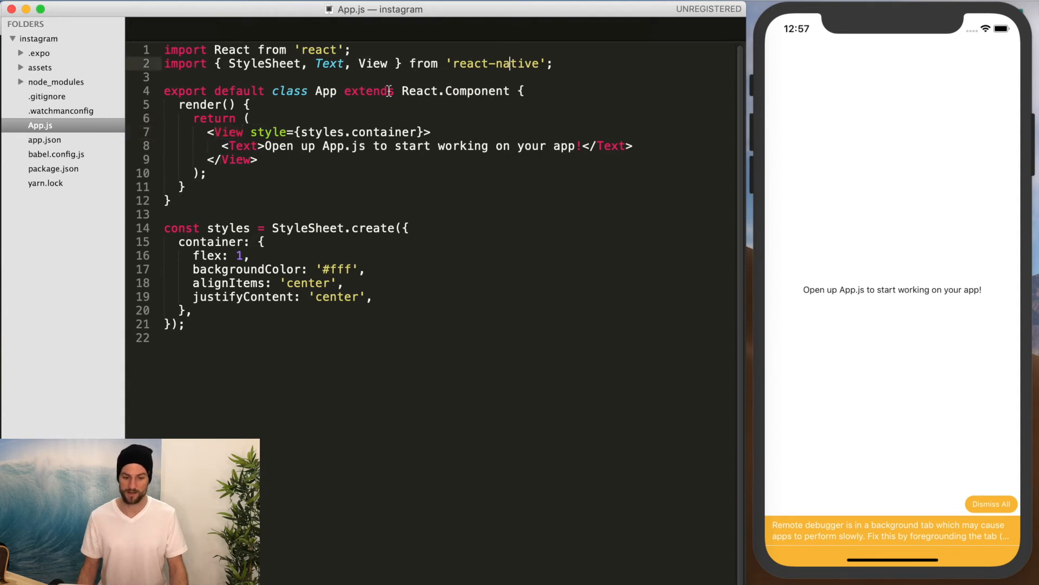
{"action": "double_click", "coordinate": [329, 64]}
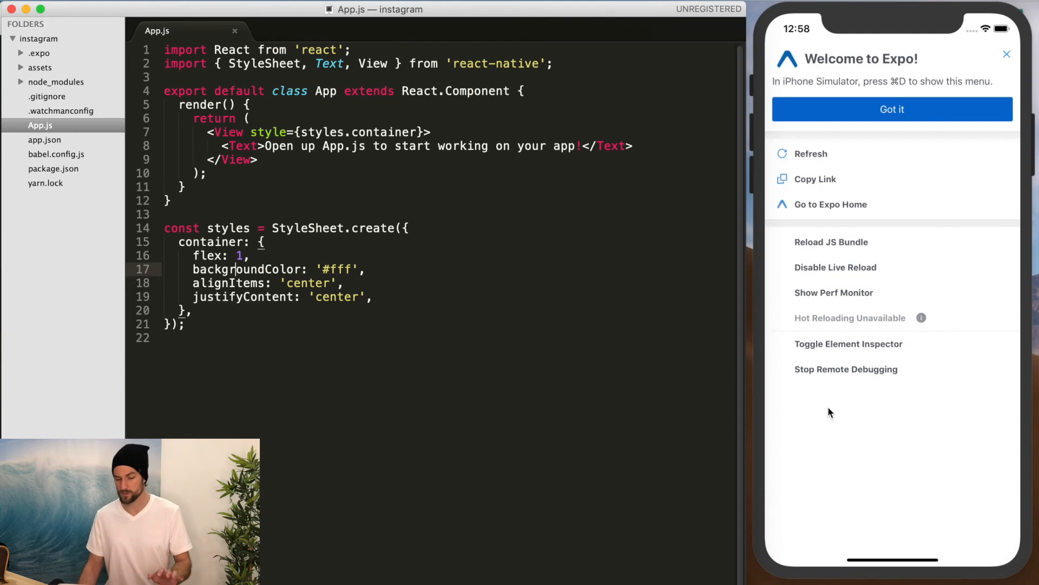
{"action": "mouse_move", "coordinate": [135, 257]}
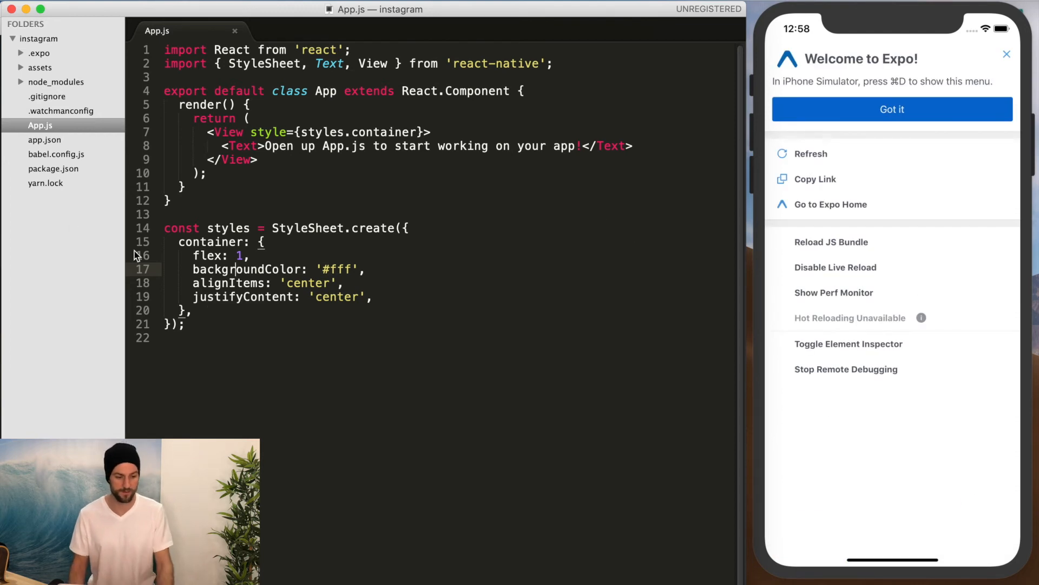
- Show app.json's platforms setting, then dismiss the remote-debugger warning and No Backups notice
{"action": "left_click", "coordinate": [44, 139]}
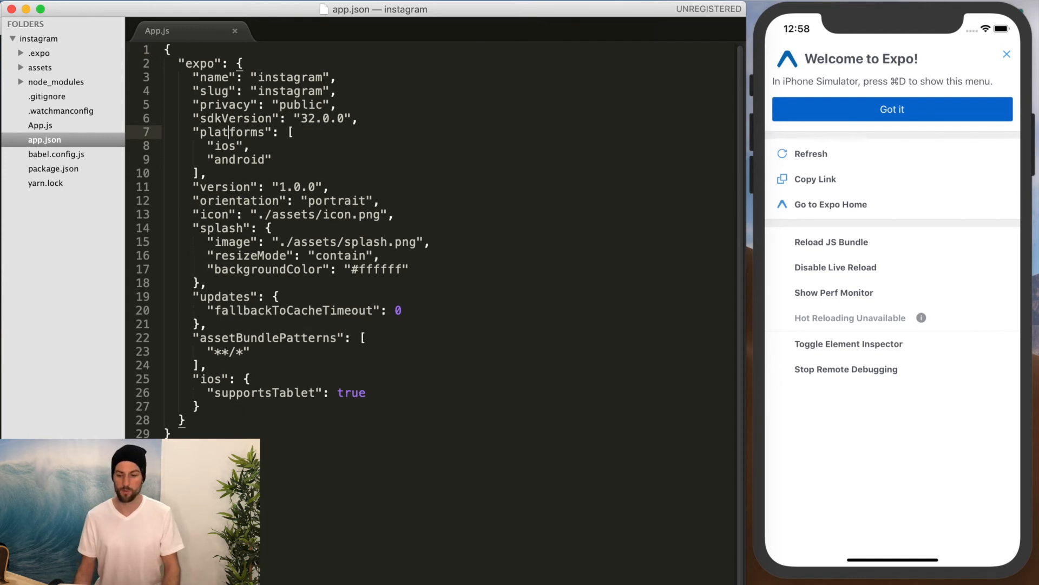
{"action": "left_click", "coordinate": [892, 110]}
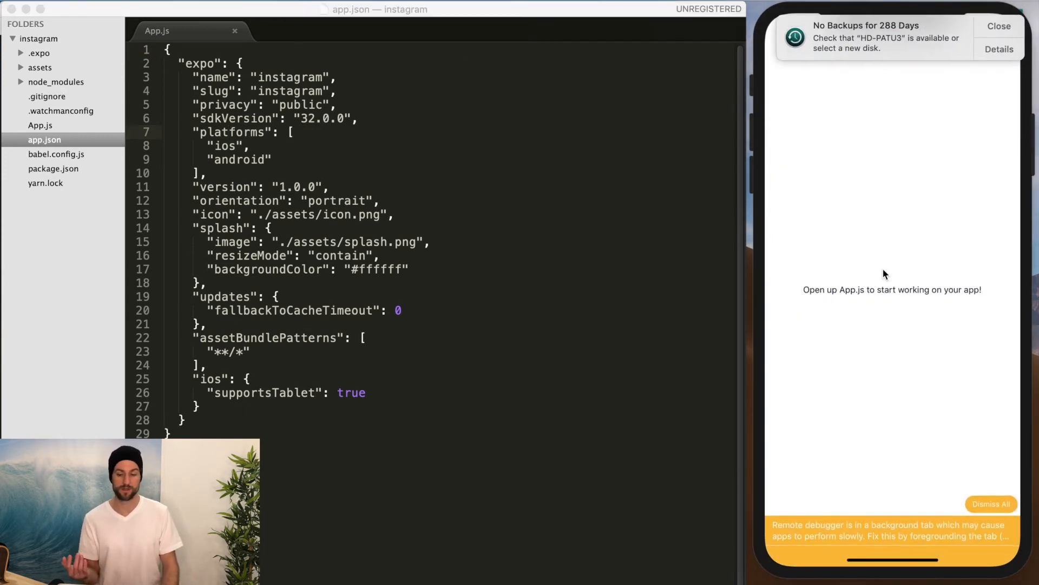
{"action": "mouse_move", "coordinate": [413, 166]}
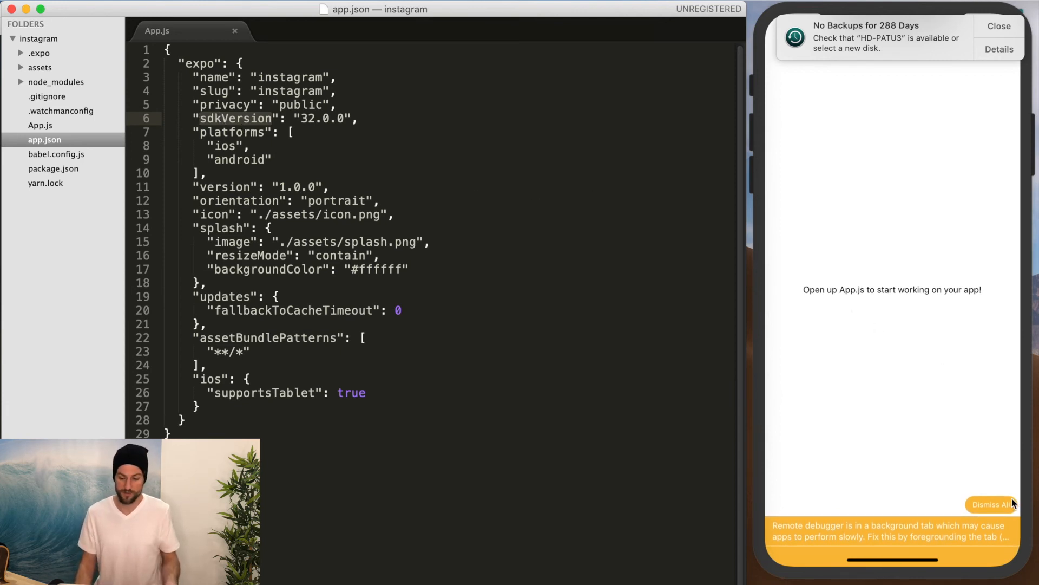
{"action": "left_click", "coordinate": [992, 504]}
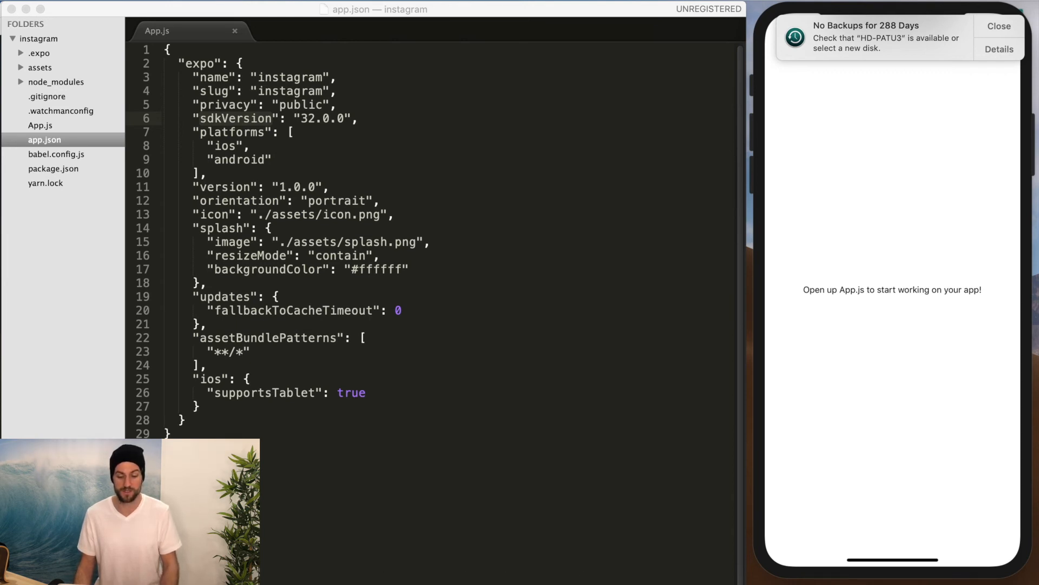
{"action": "mouse_move", "coordinate": [1004, 27]}
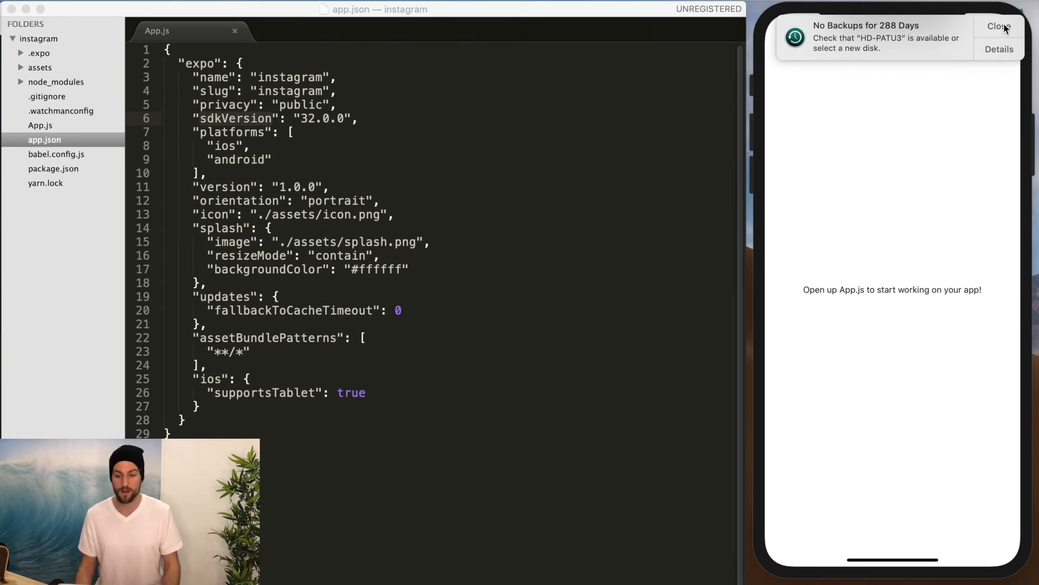
{"action": "left_click", "coordinate": [1000, 26]}
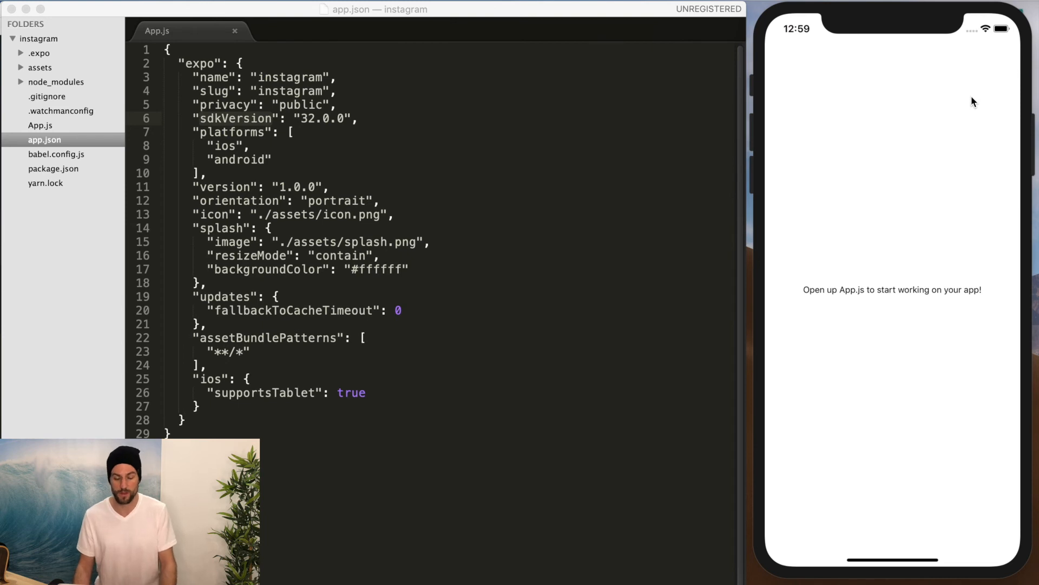
{"action": "mouse_move", "coordinate": [894, 66]}
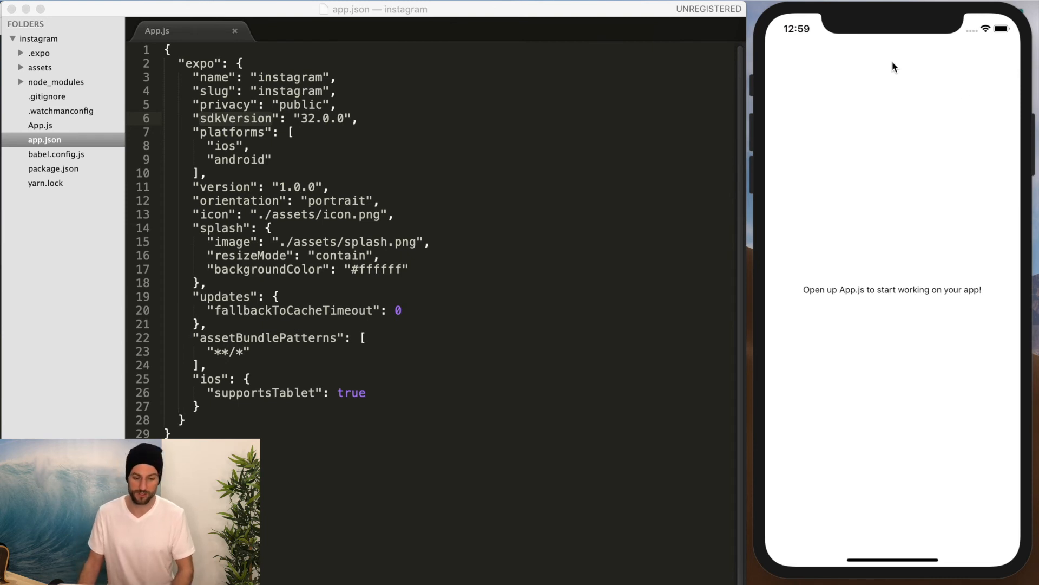
- Browse babel.config.js, package.json, node_modules and assets/splash.png, then return to App.js
{"action": "left_click", "coordinate": [56, 153]}
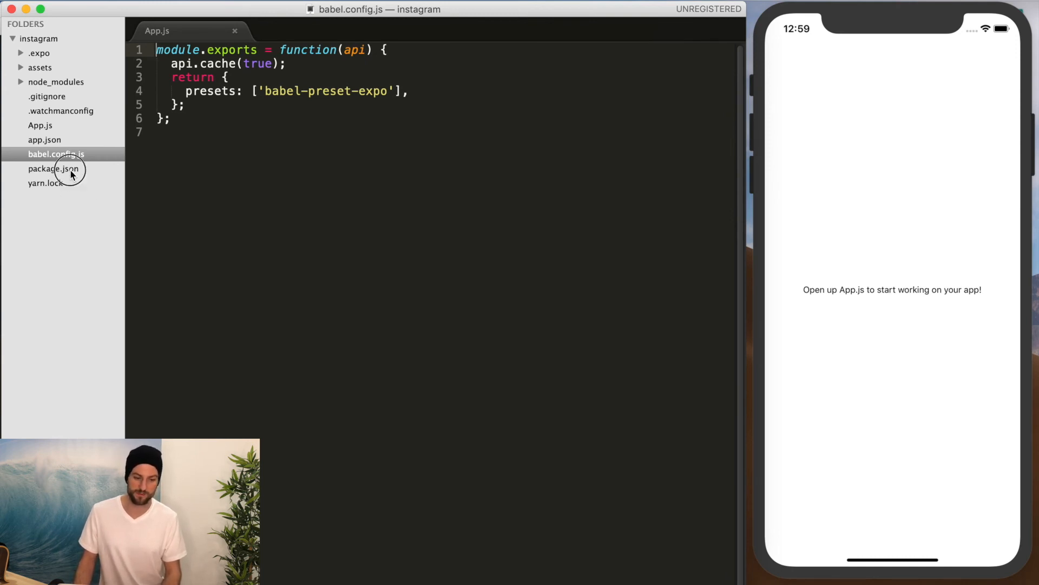
{"action": "left_click", "coordinate": [53, 168]}
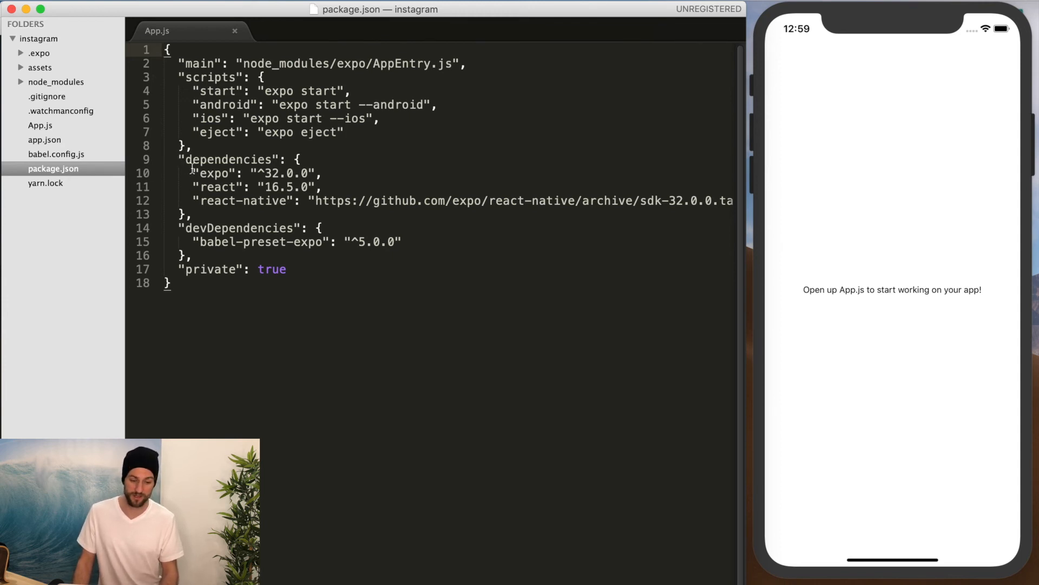
{"action": "double_click", "coordinate": [218, 173]}
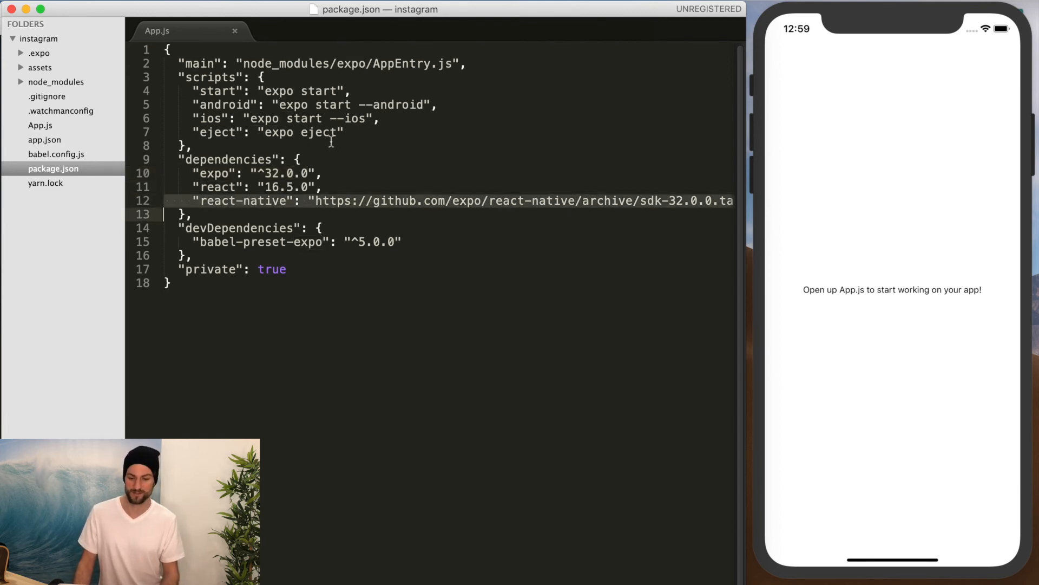
{"action": "mouse_move", "coordinate": [55, 165]}
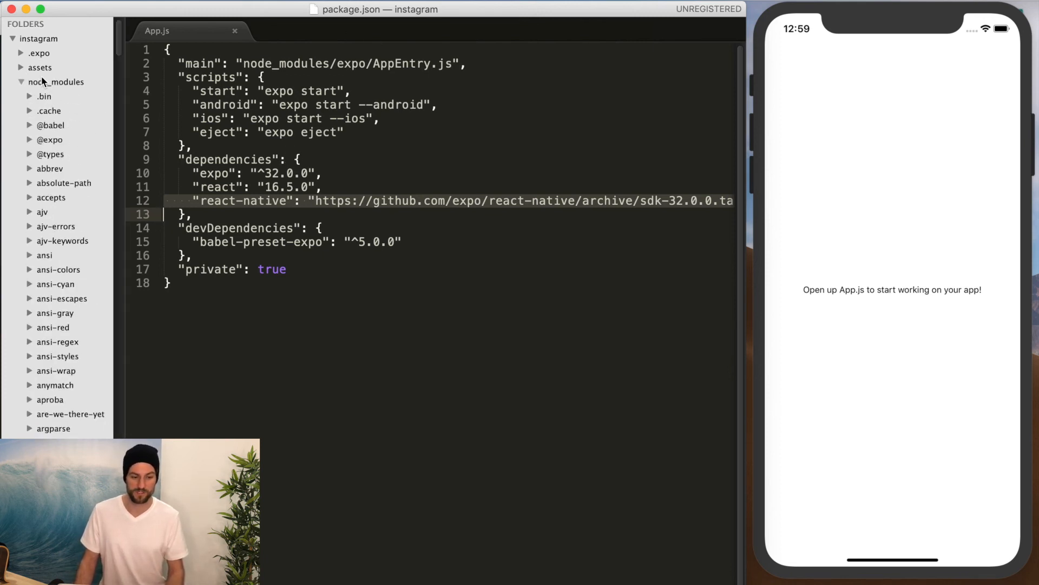
{"action": "left_click", "coordinate": [22, 81]}
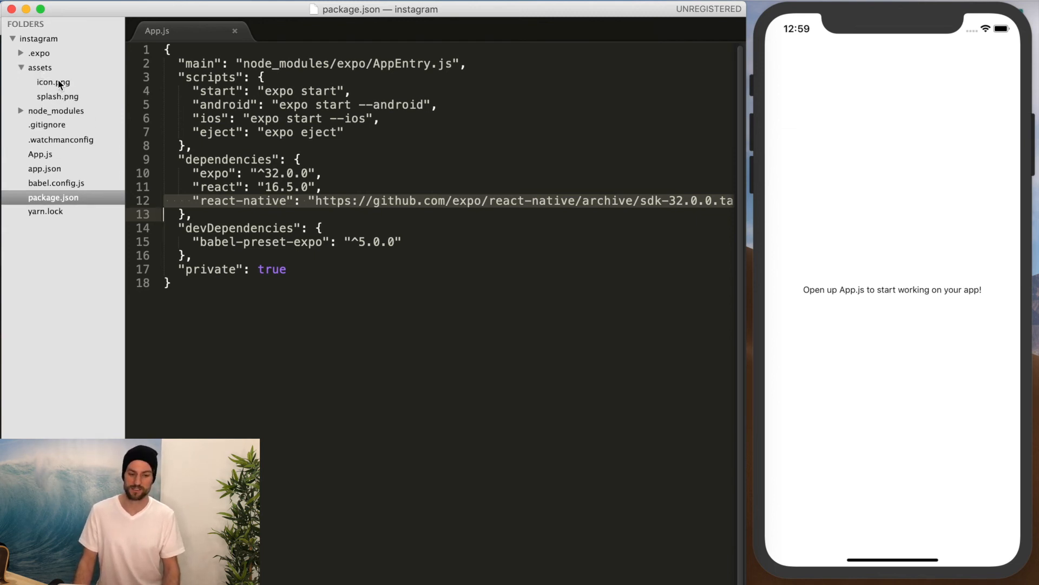
{"action": "left_click", "coordinate": [56, 97]}
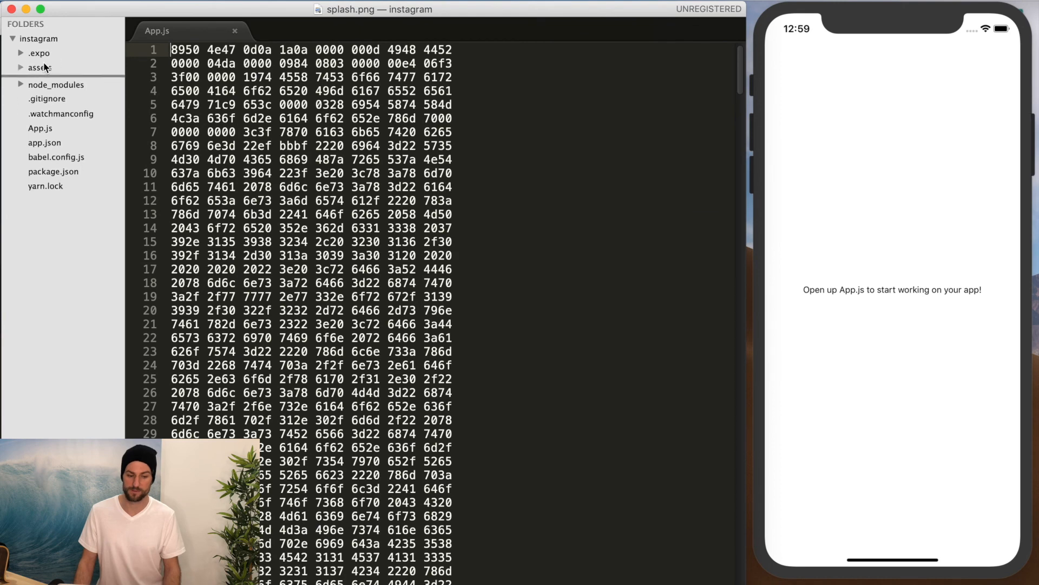
{"action": "left_click", "coordinate": [39, 67]}
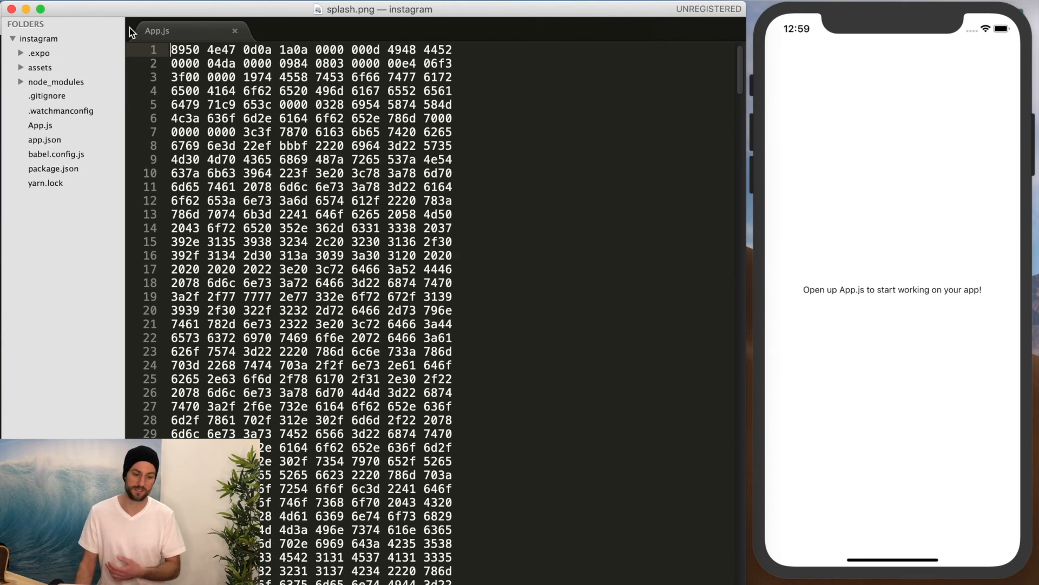
{"action": "left_click", "coordinate": [39, 125]}
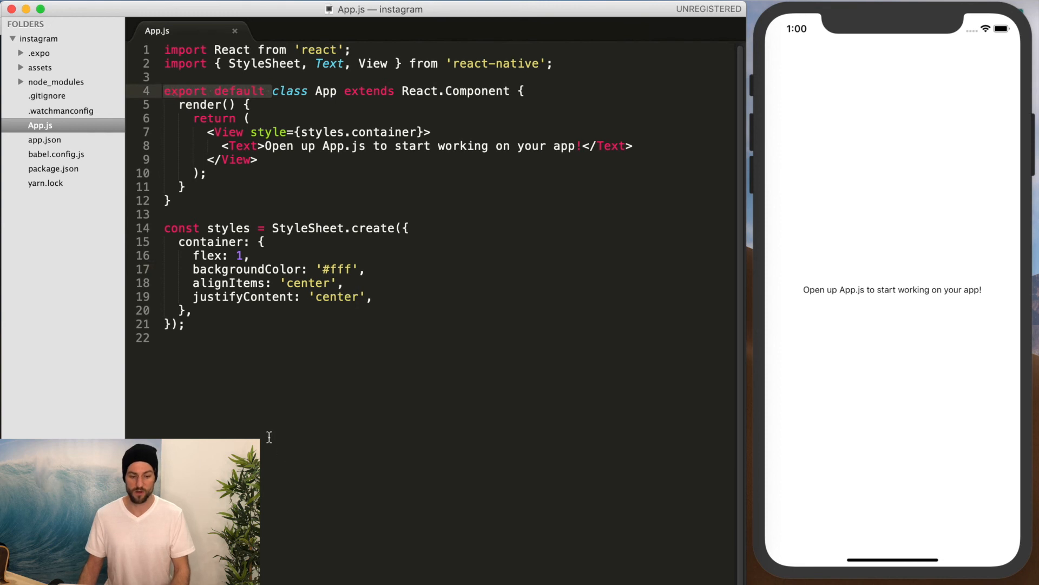
- Remove 'export default' from the class line and add 'export default App' at the bottom
{"action": "key", "text": "Backspace"}
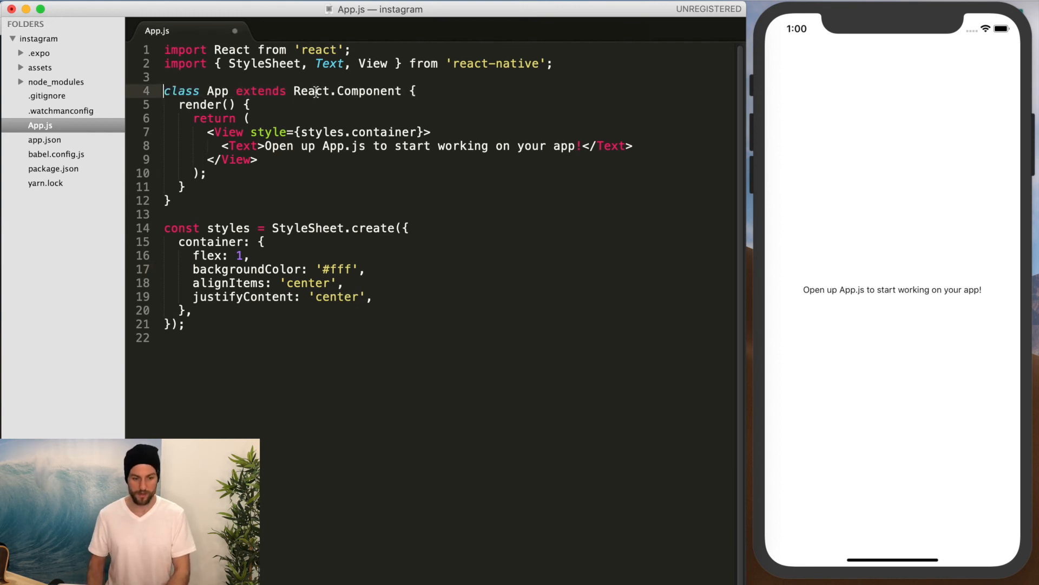
{"action": "type", "text": "export default"}
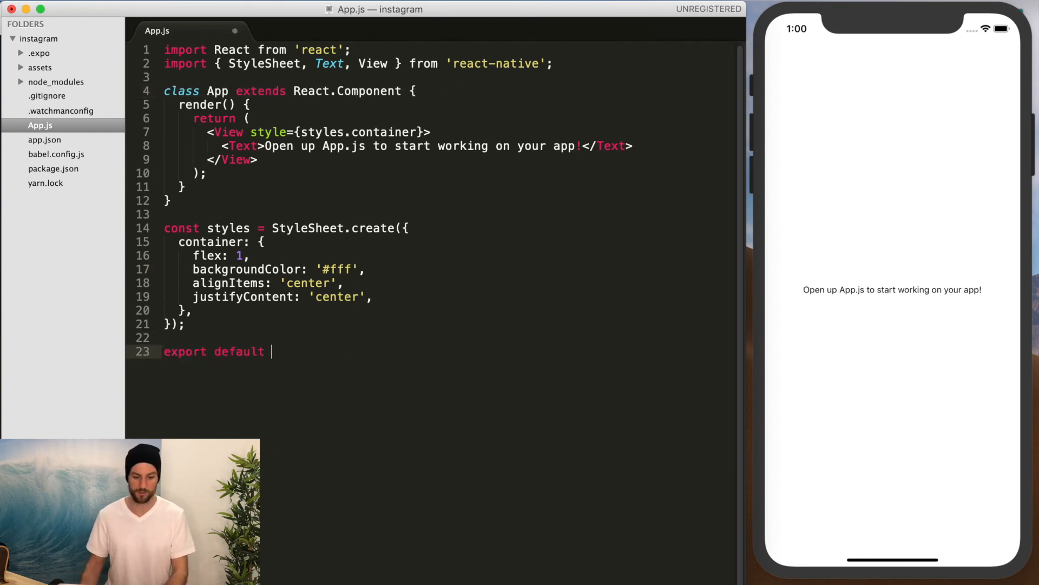
{"action": "type", "text": "App"}
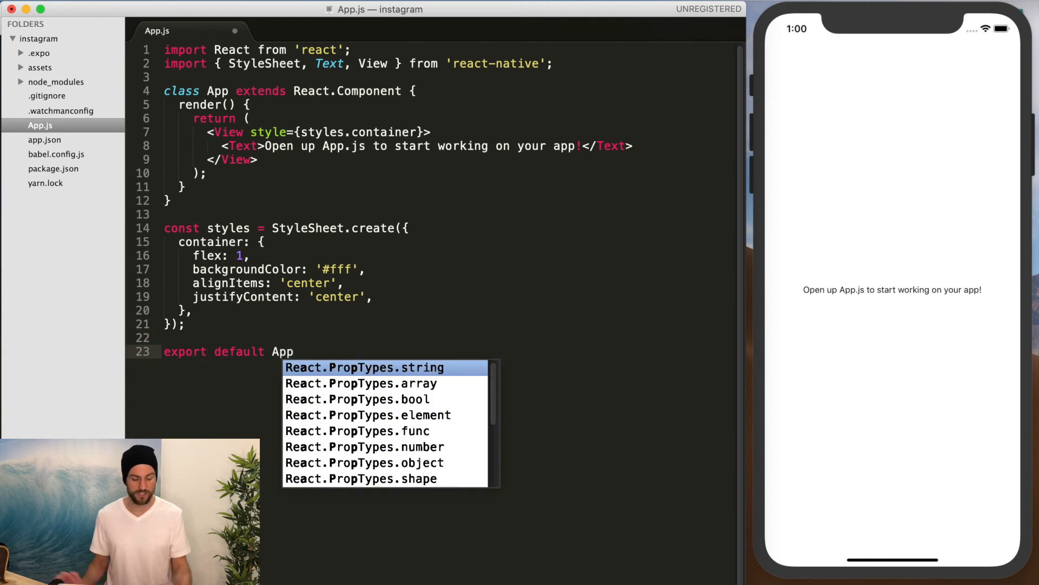
{"action": "key", "text": "Escape"}
{"action": "type", "text": ", { Component }"}
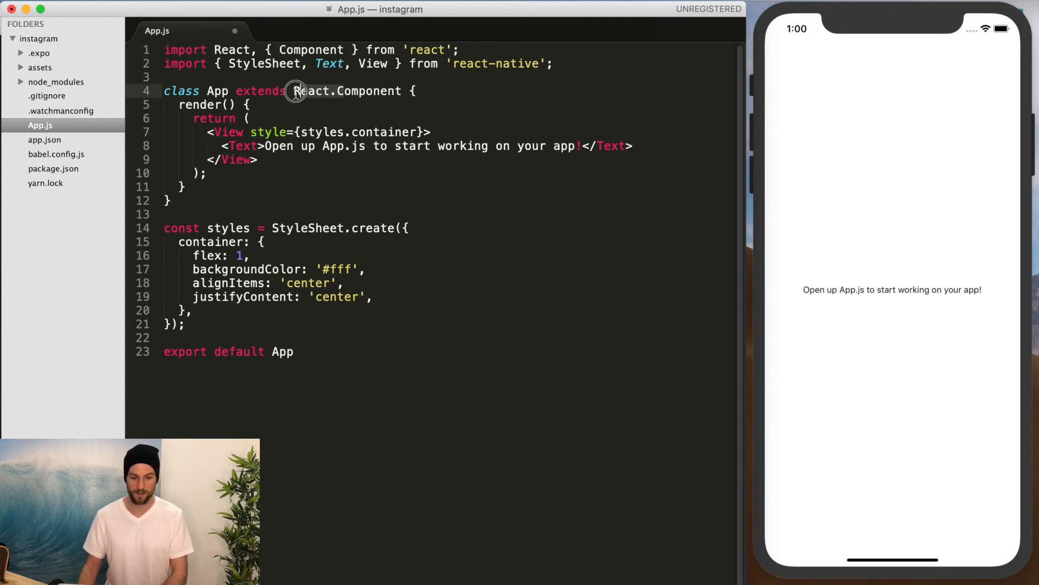
{"action": "mouse_move", "coordinate": [335, 91]}
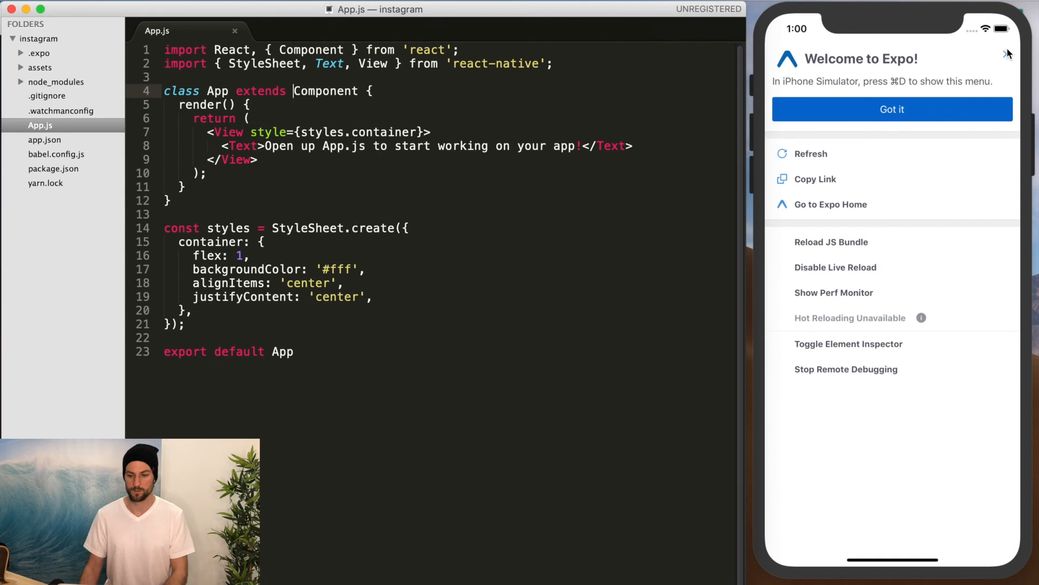
- Close the Expo overlay, retype 'React.' before Component, and remove the Component import and bottom export
{"action": "left_click", "coordinate": [892, 109]}
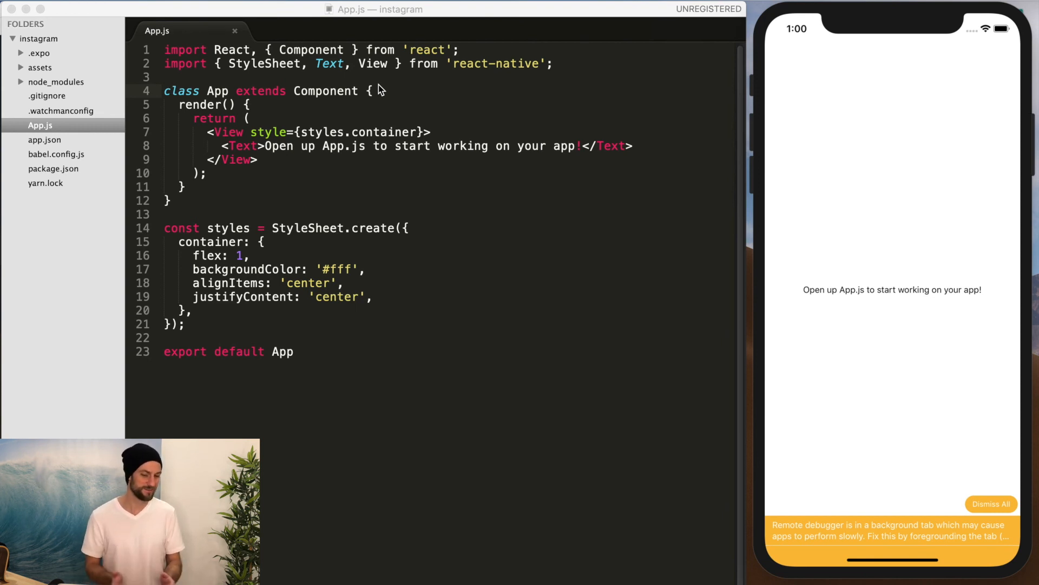
{"action": "type", "text": "React."}
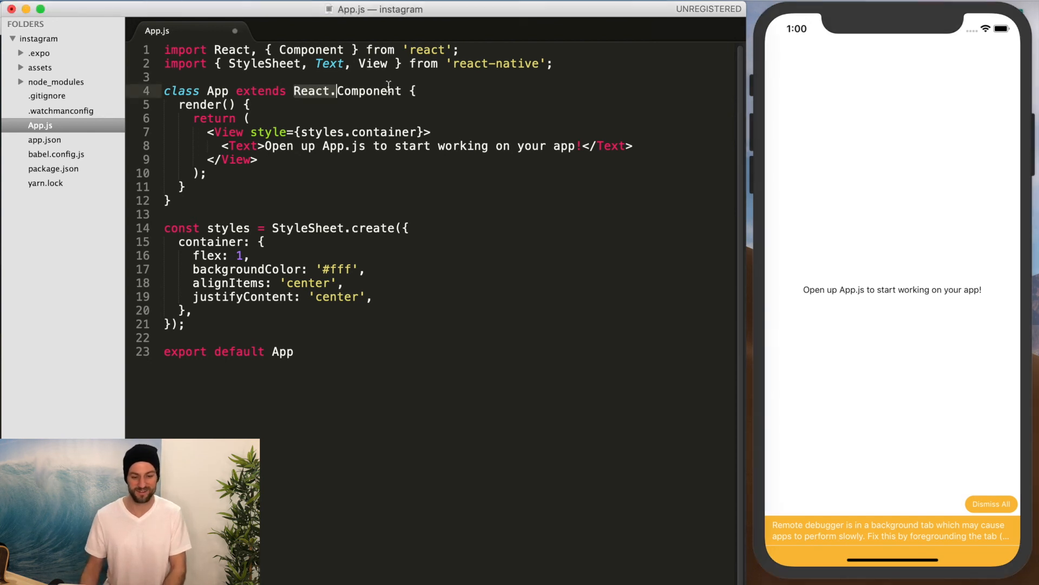
{"action": "key", "text": "Backspace"}
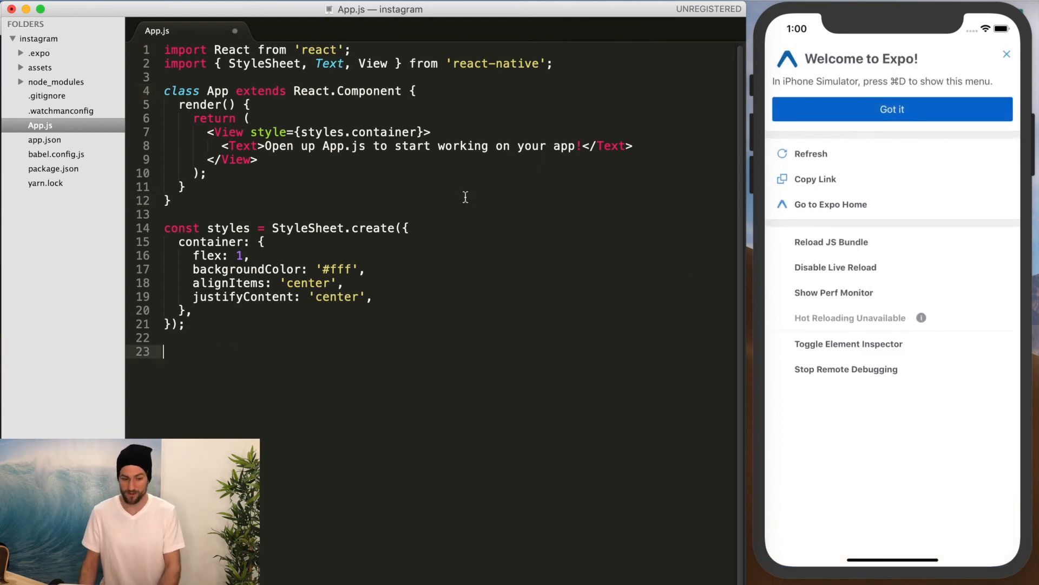
- Type 'export default' back before 'class App' on line 4
{"action": "type", "text": "export default"}
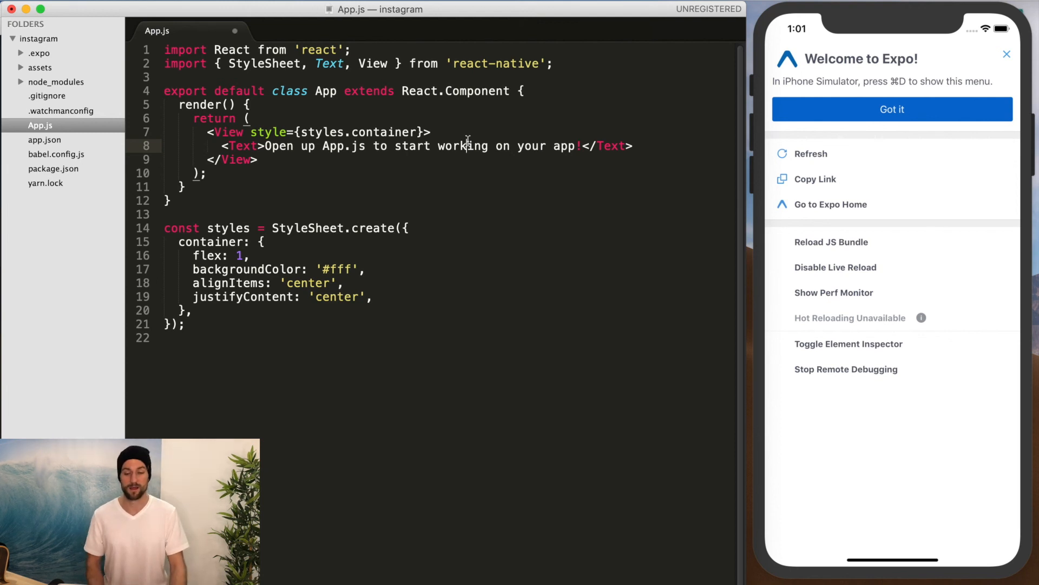
{"action": "mouse_move", "coordinate": [555, 59]}
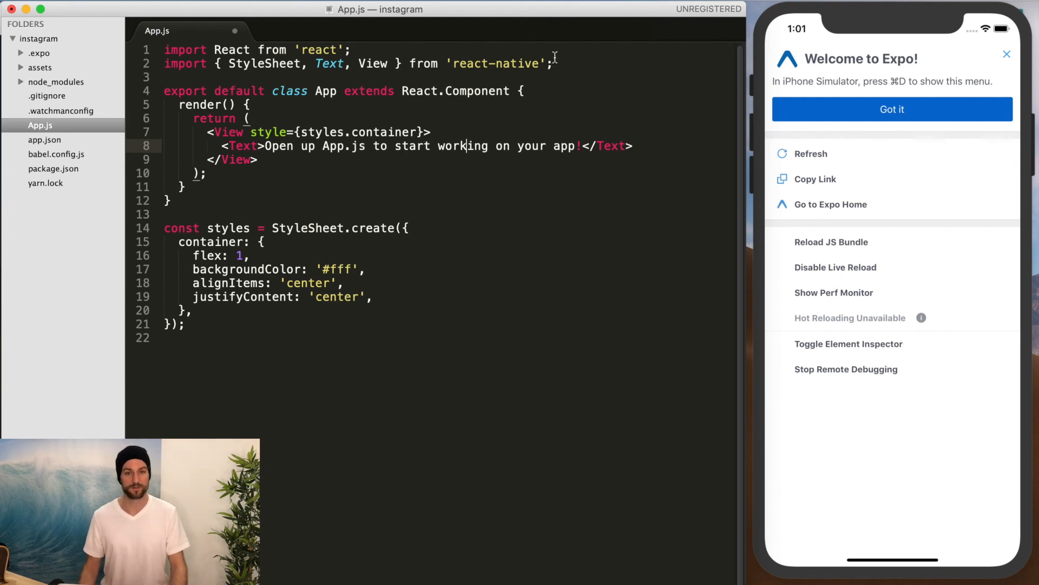